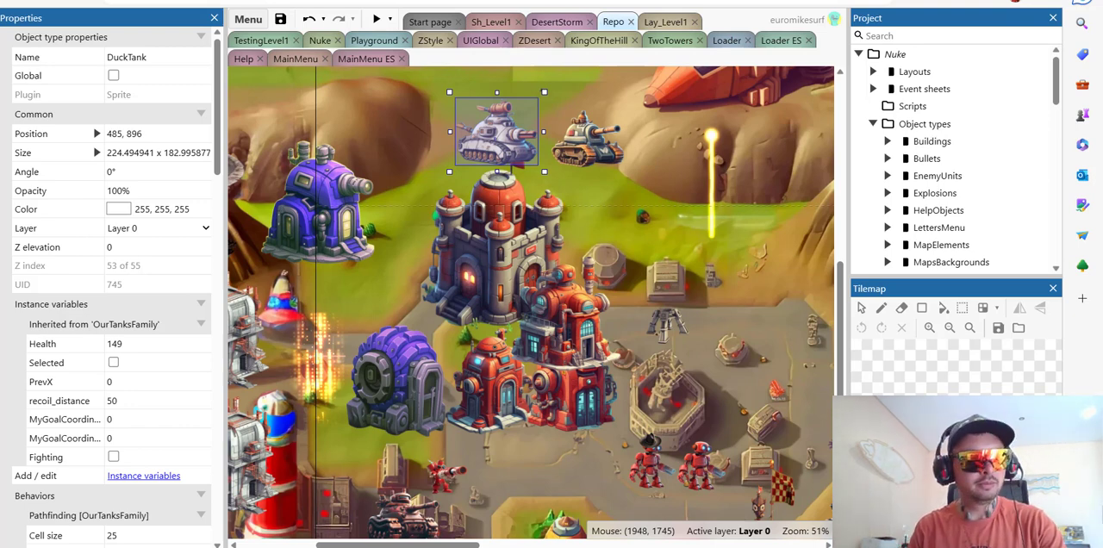
Step: Review the vehicle and tank factory variables, then view RobotFactory's full 'original' image
left_click(553, 427)
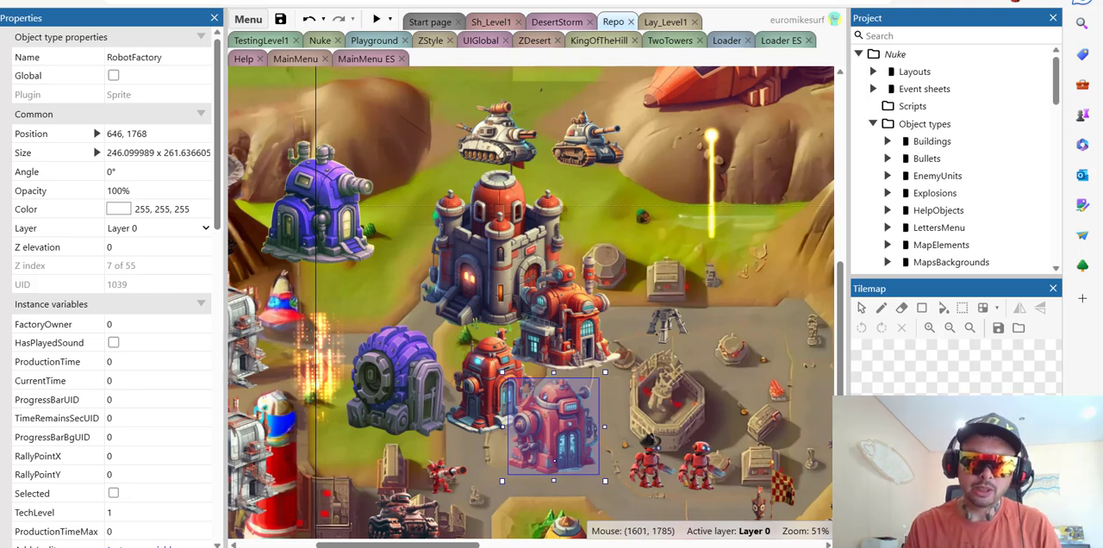
left_click(395, 379)
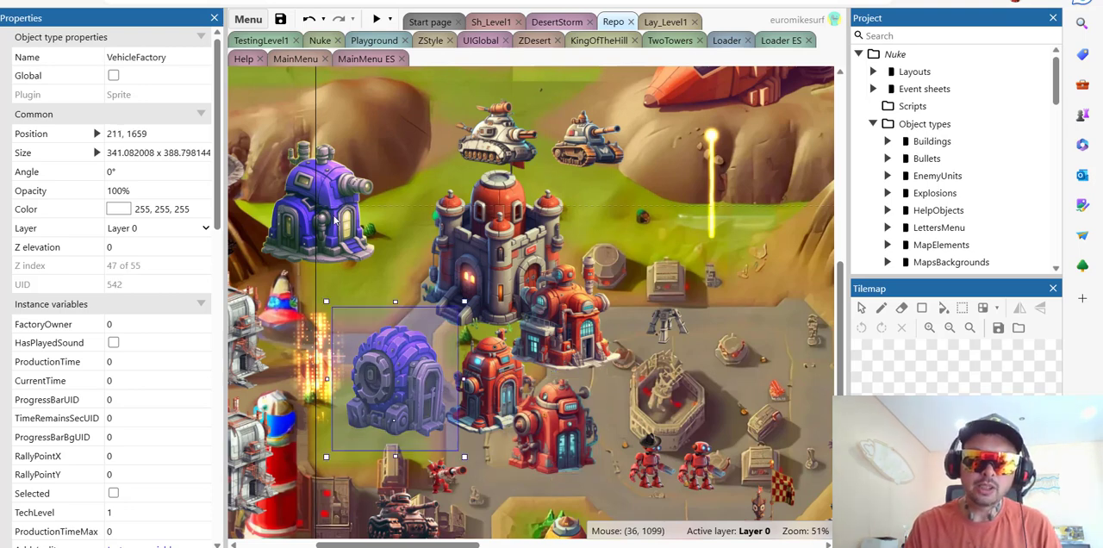
left_click(317, 203)
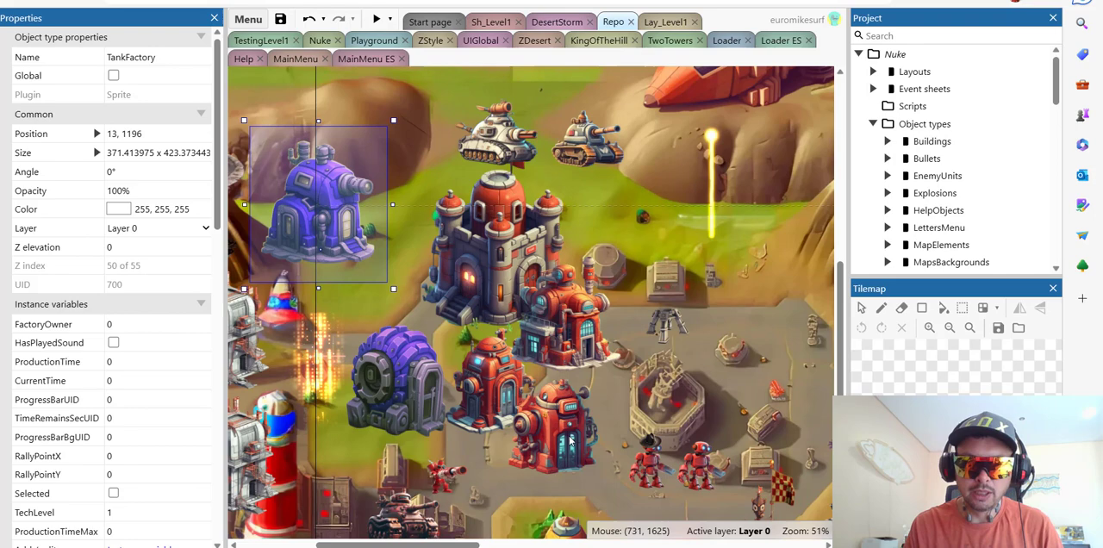
mouse_move(559, 420)
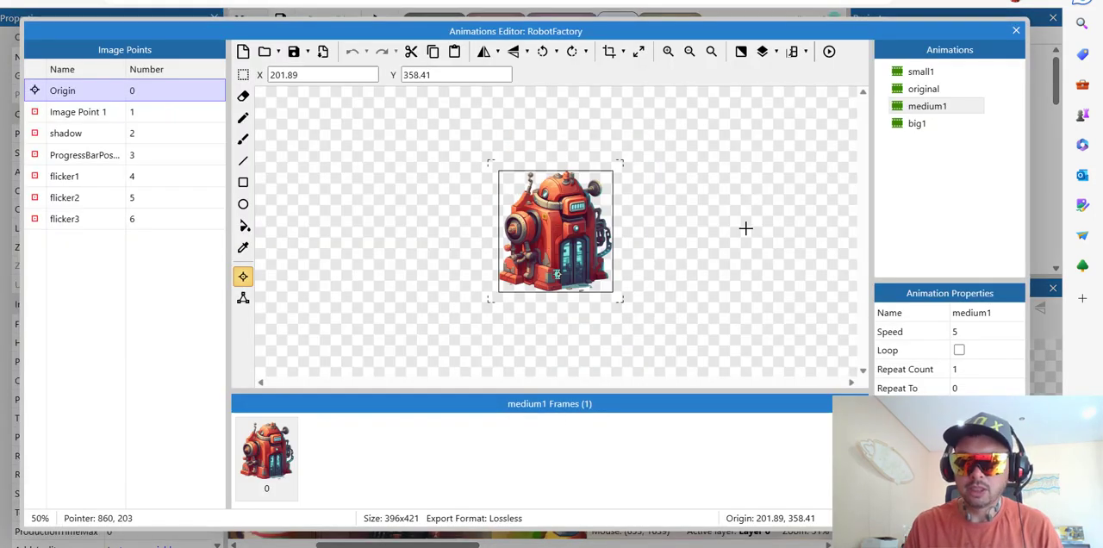
mouse_move(775, 228)
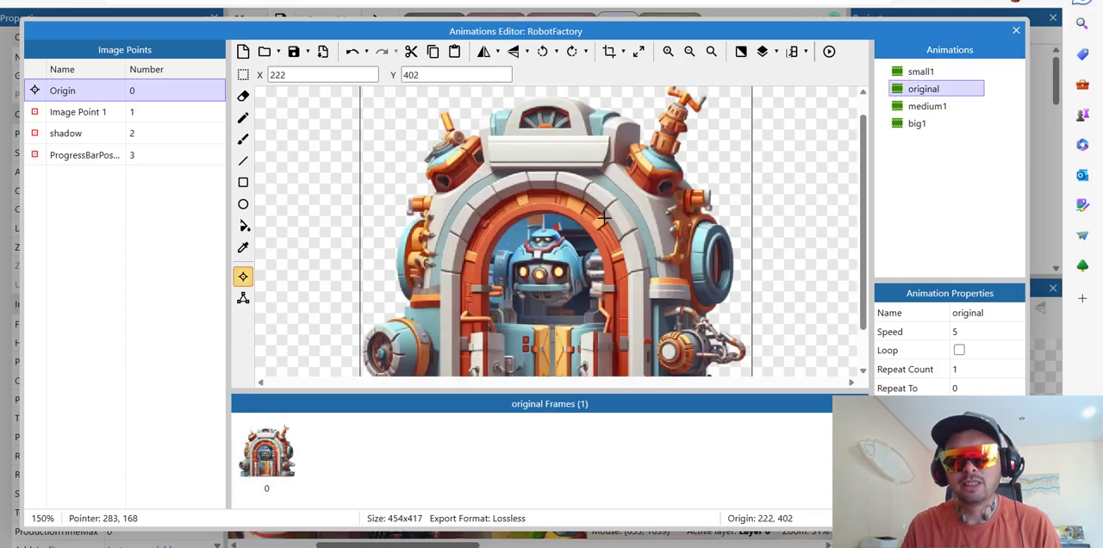
left_click(689, 50)
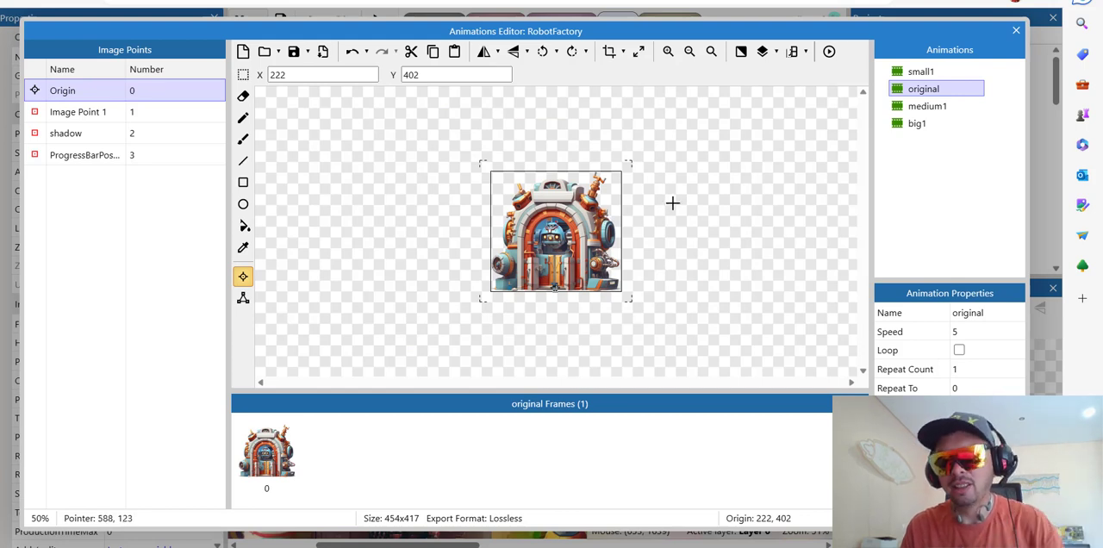
mouse_move(846, 134)
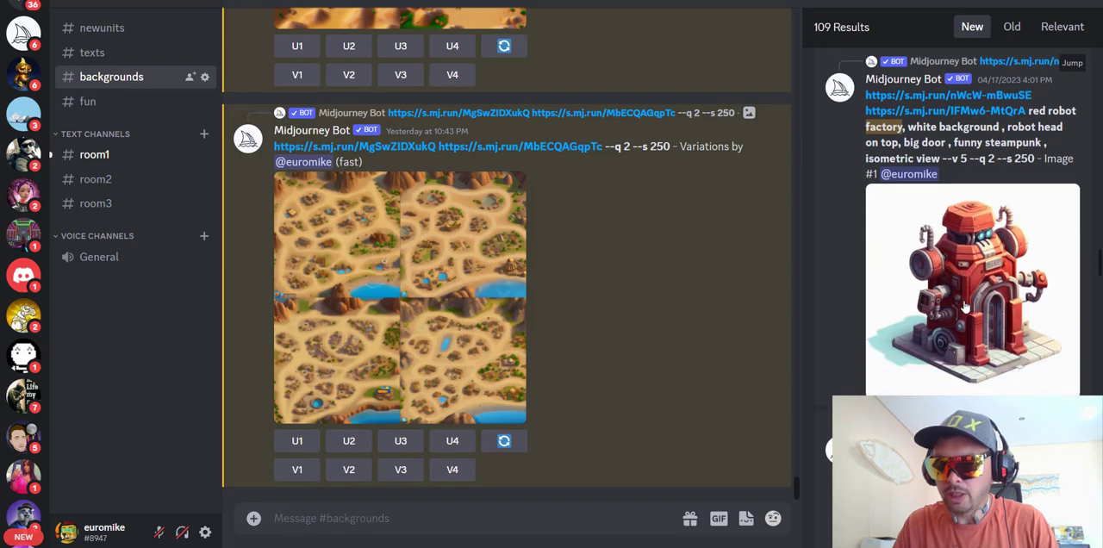
Step: Enlarge two Midjourney red robot factory renders from the search results
left_click(972, 289)
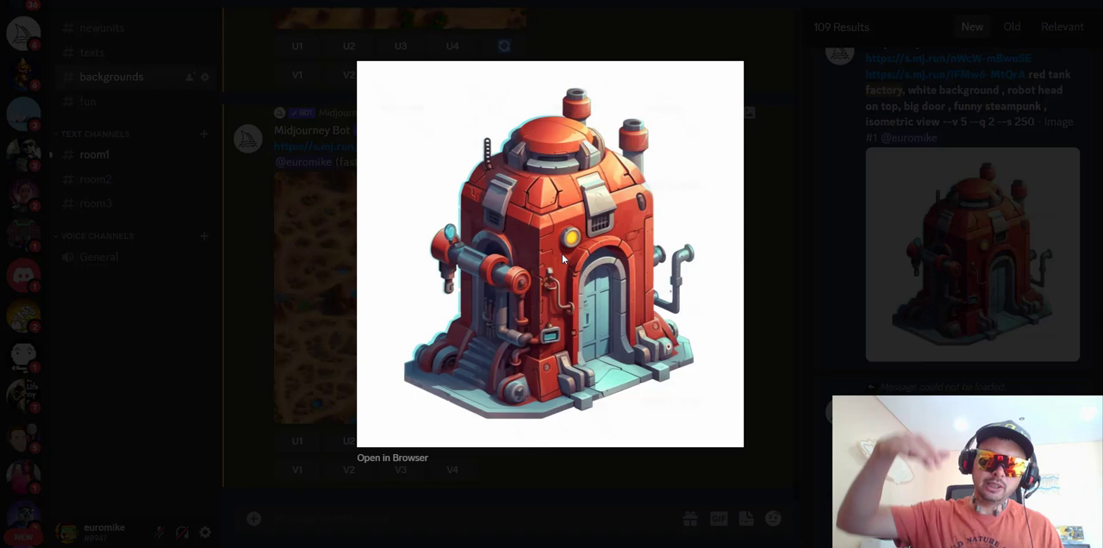
mouse_move(575, 284)
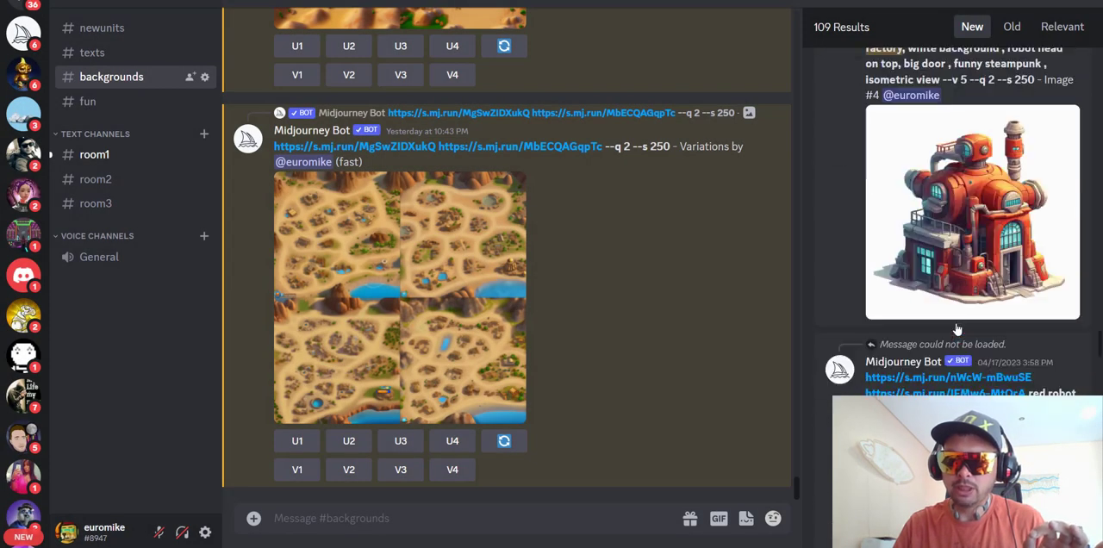
left_click(972, 212)
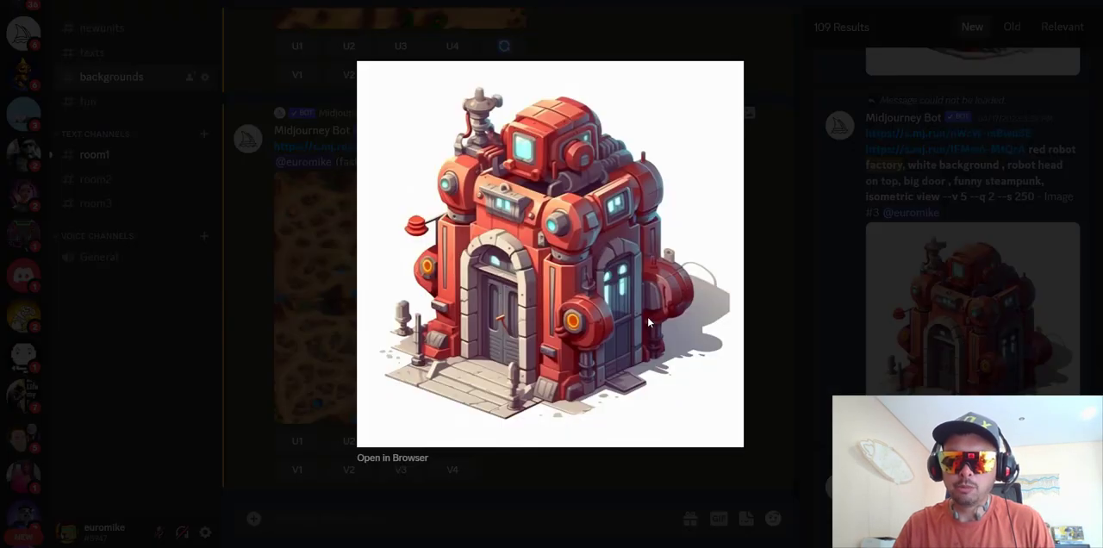
mouse_move(608, 322)
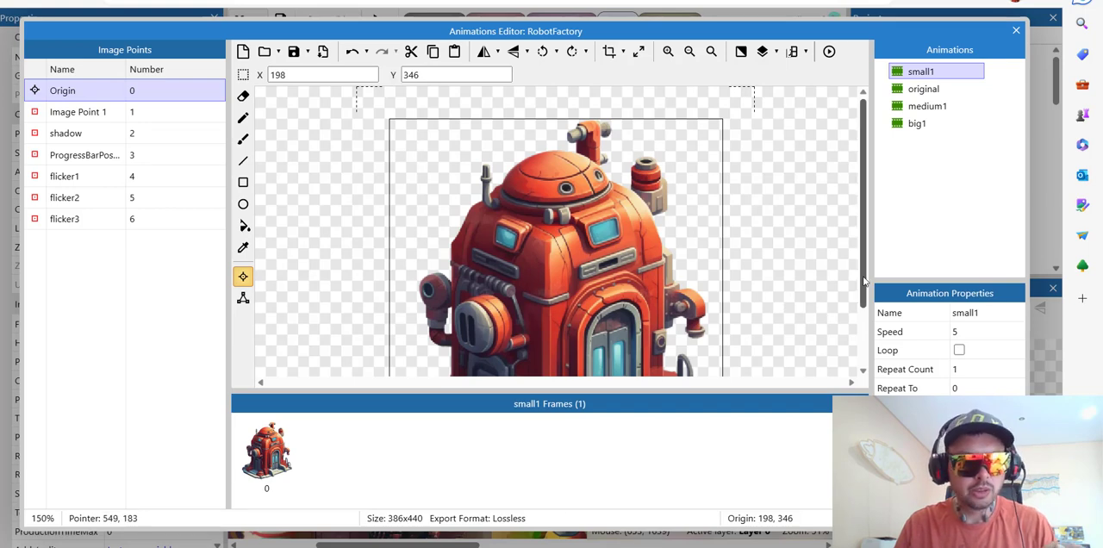
left_click(927, 106)
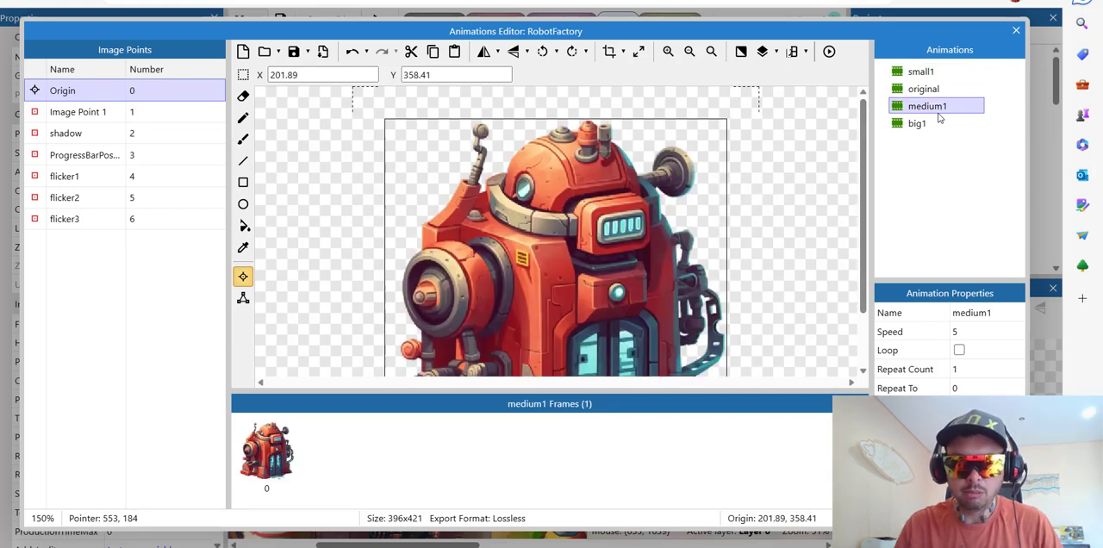
left_click(920, 72)
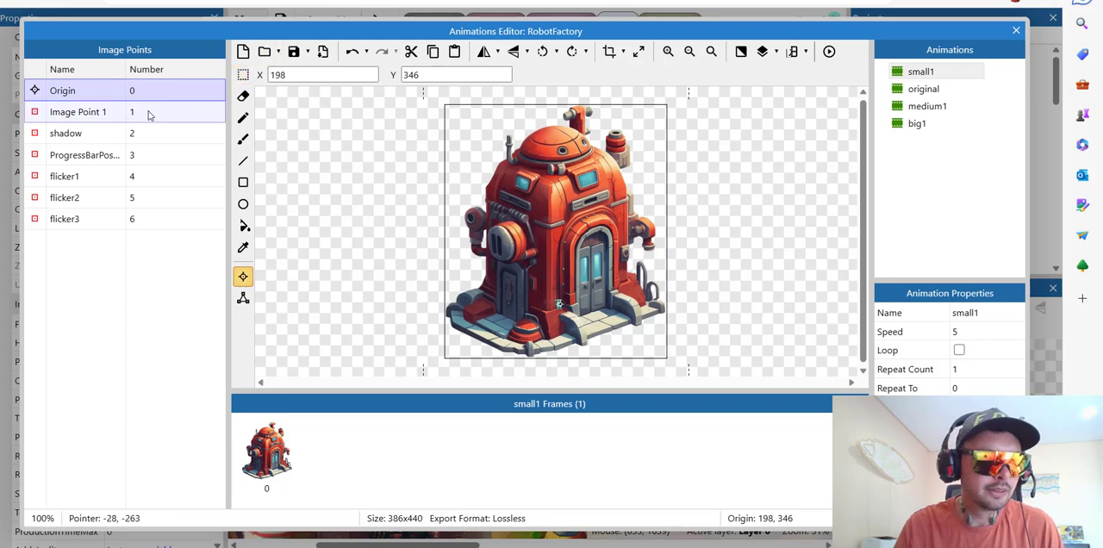
left_click(78, 89)
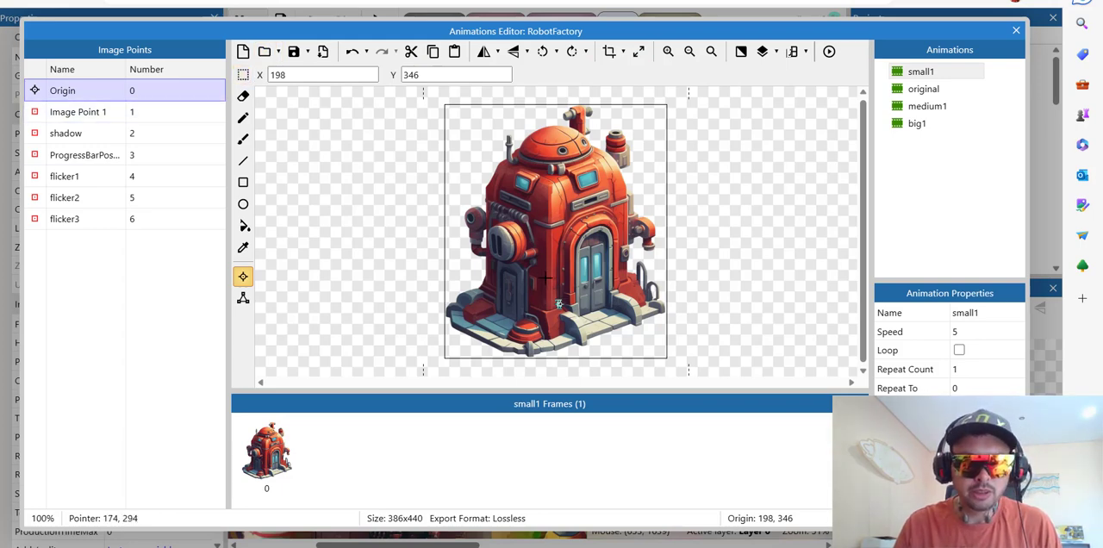
mouse_move(427, 240)
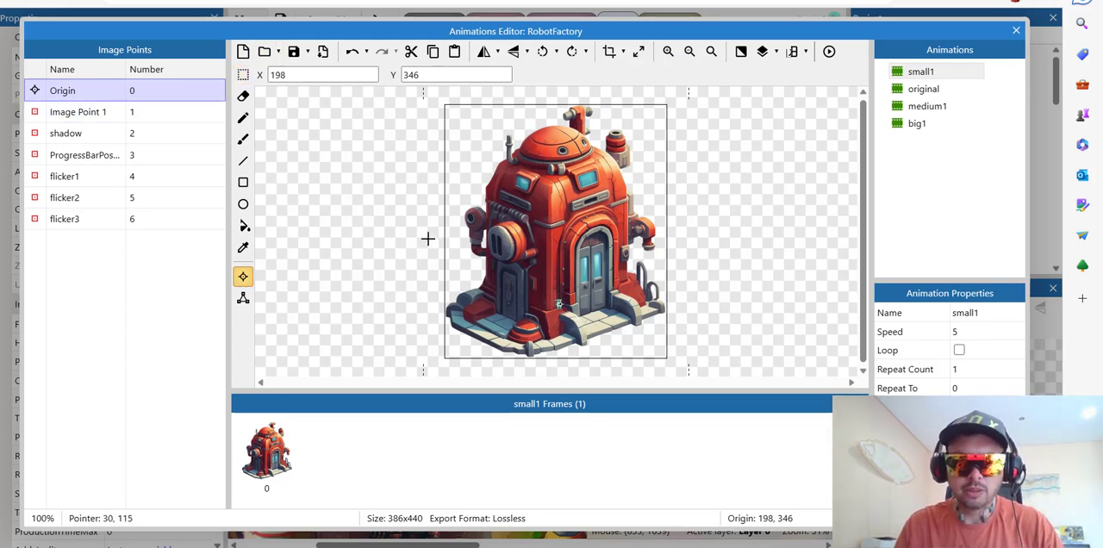
left_click(80, 111)
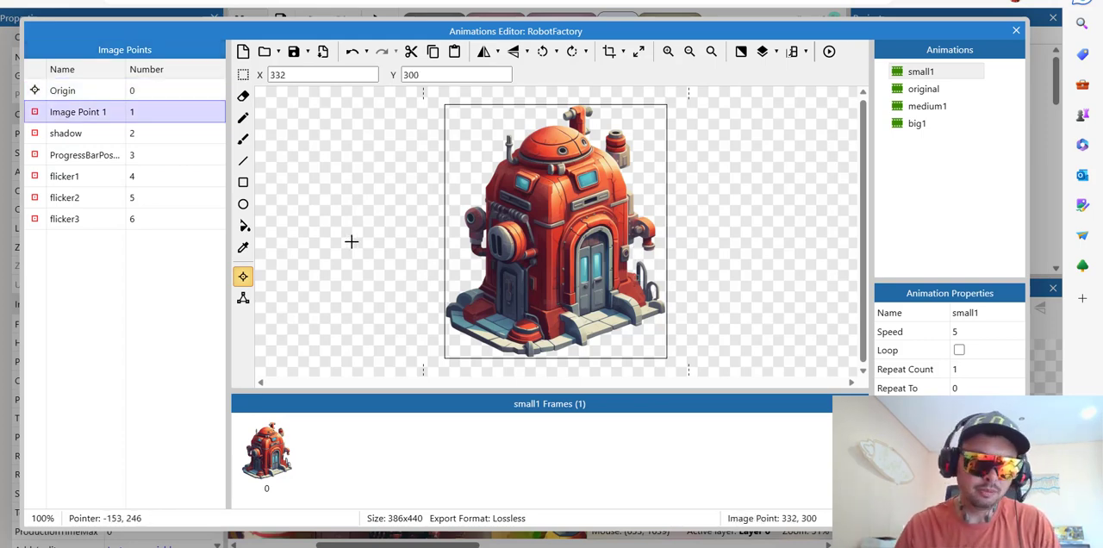
left_click(66, 132)
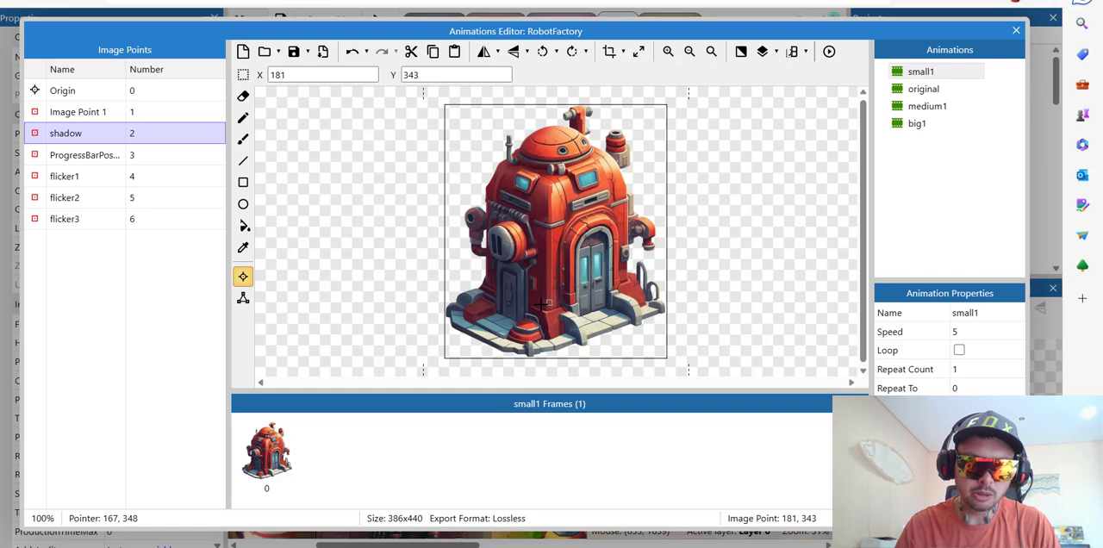
left_click(84, 155)
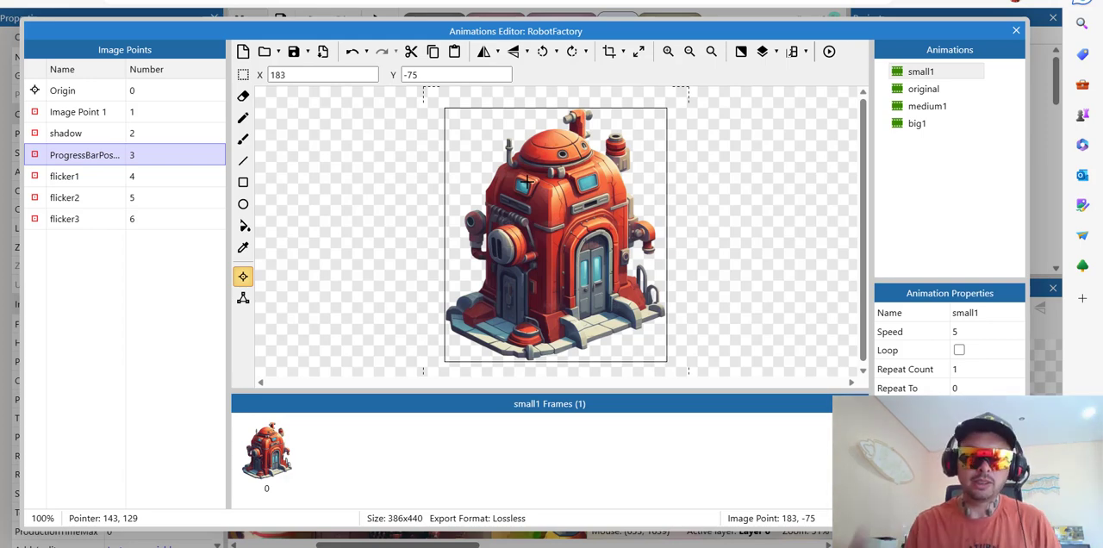
left_click(66, 175)
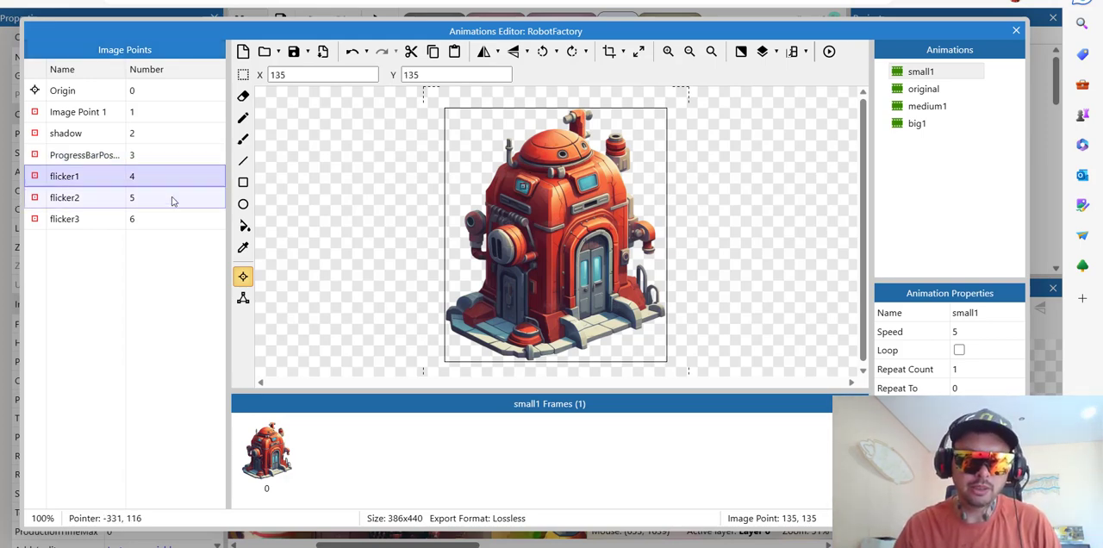
left_click(86, 218)
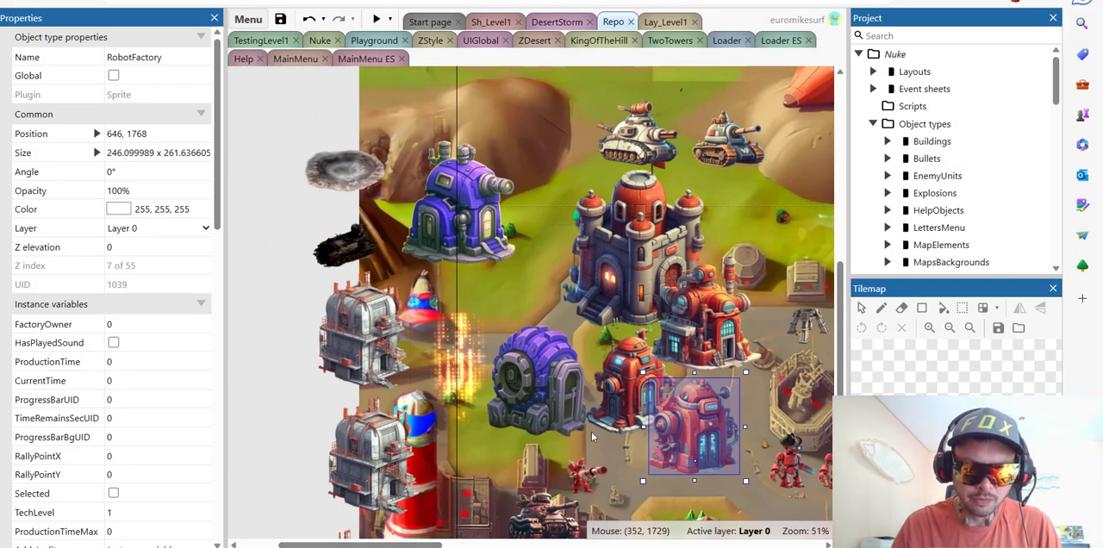
mouse_move(415, 308)
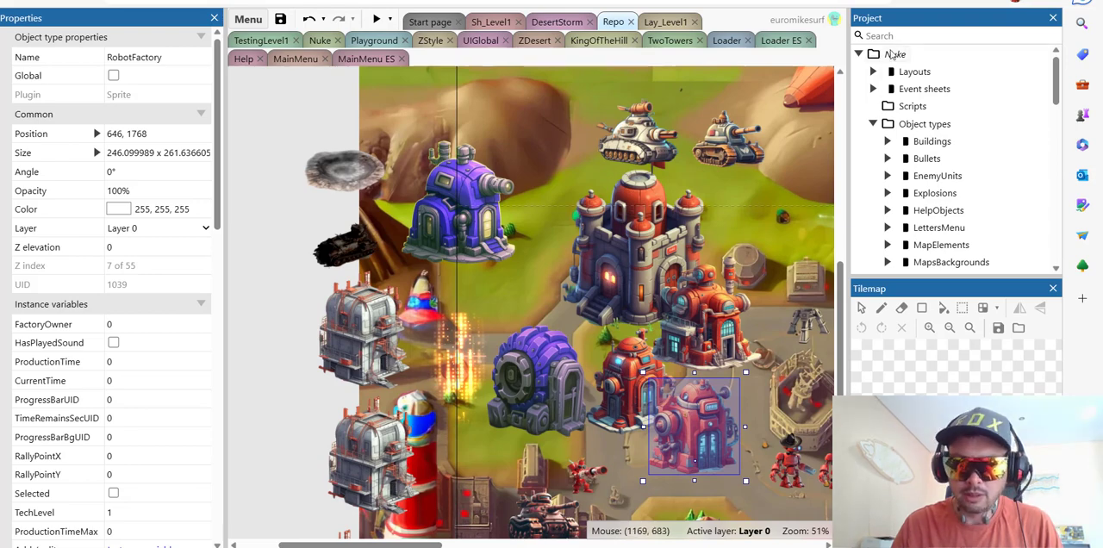
Step: Find the flicker sprite via 'fli', view one animation frame, and return to its events
type("fli")
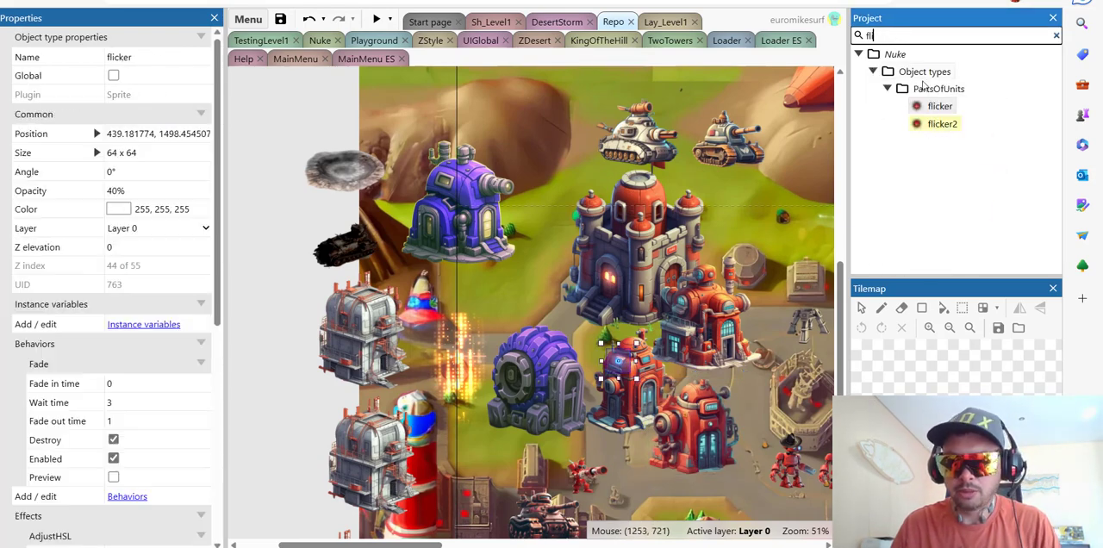
double_click(941, 105)
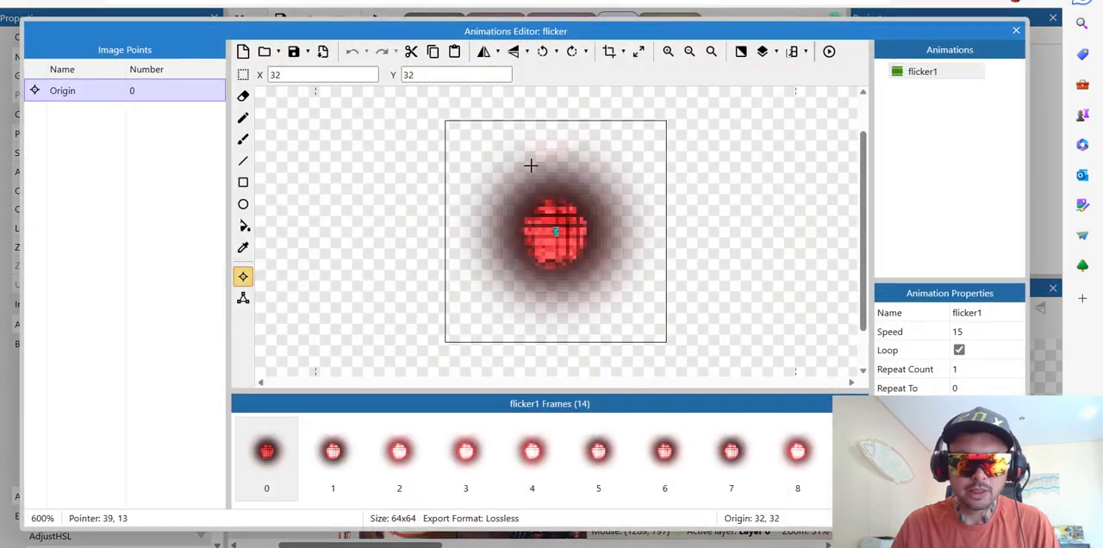
left_click(400, 451)
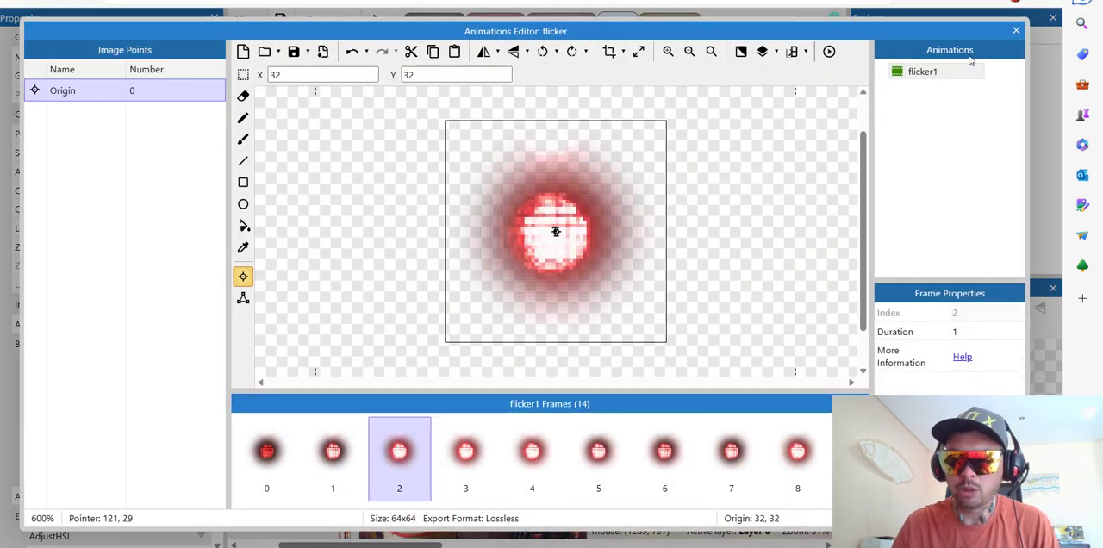
left_click(1015, 31)
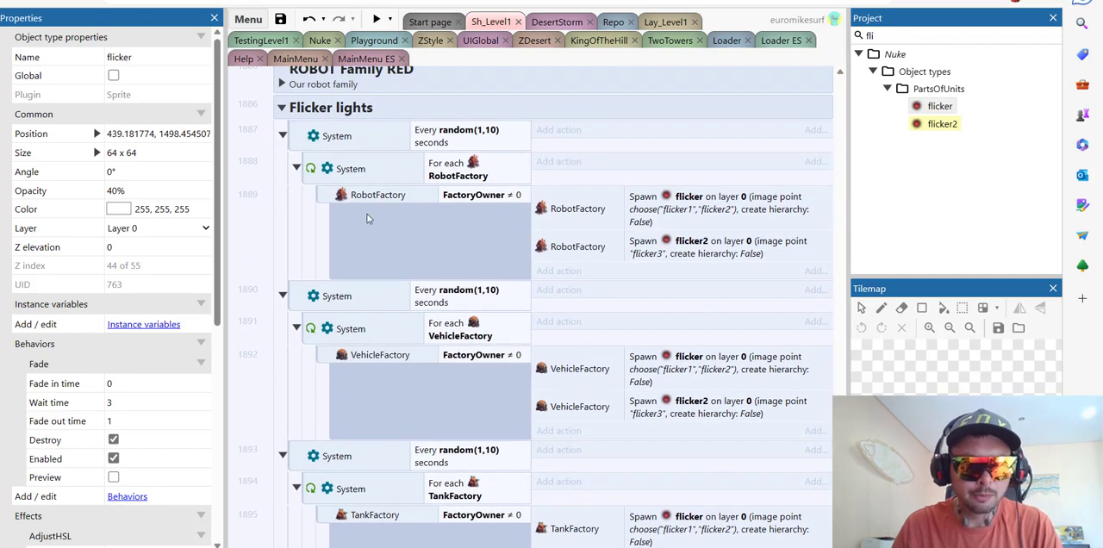
mouse_move(384, 143)
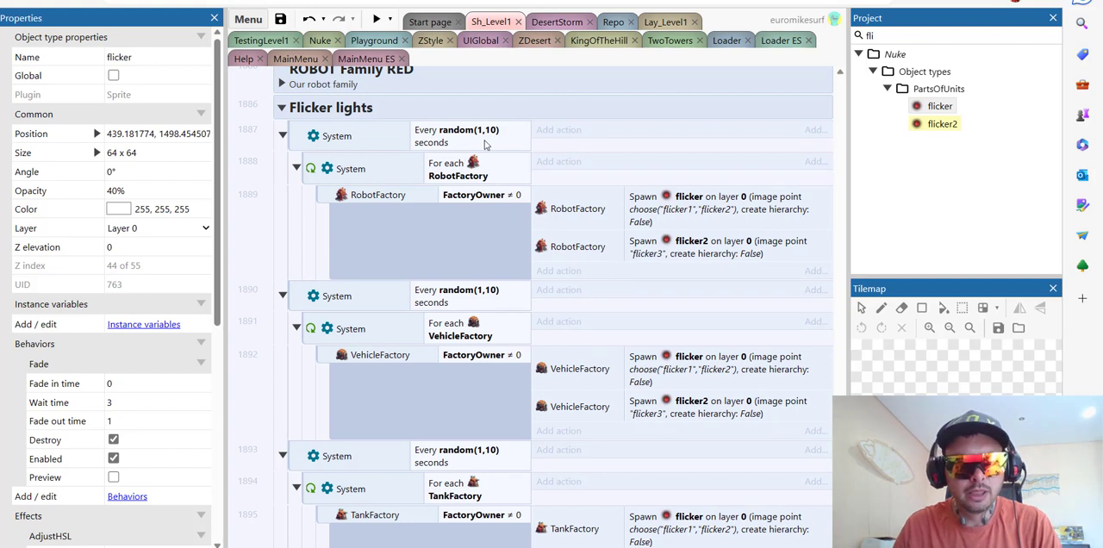
mouse_move(491, 201)
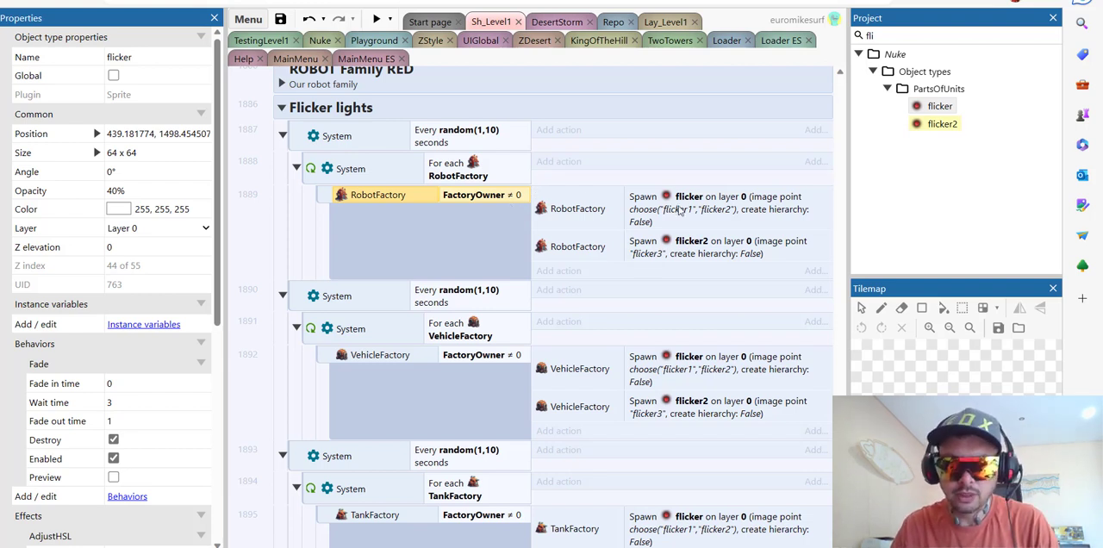
mouse_move(662, 239)
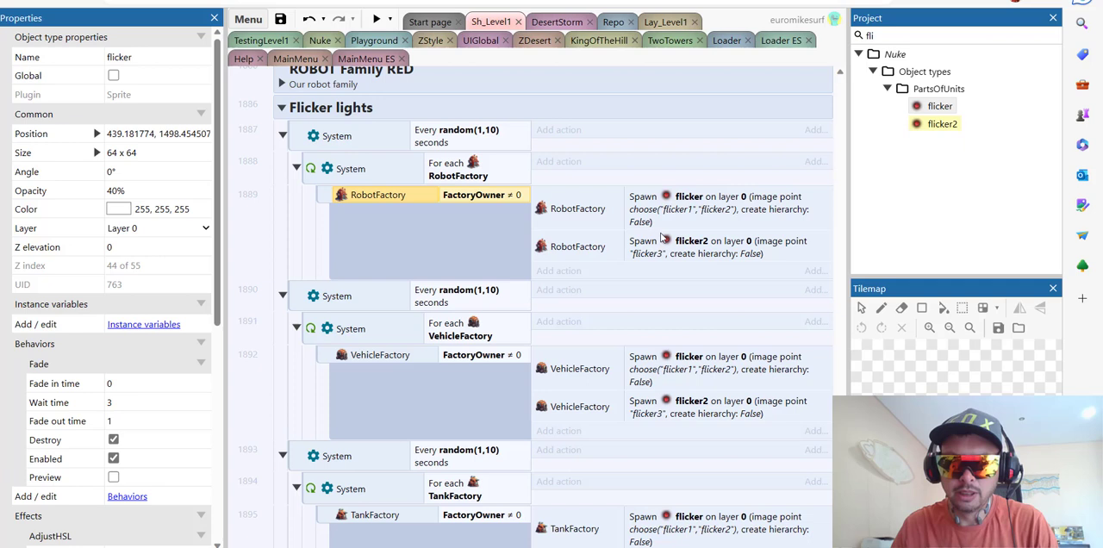
mouse_move(686, 250)
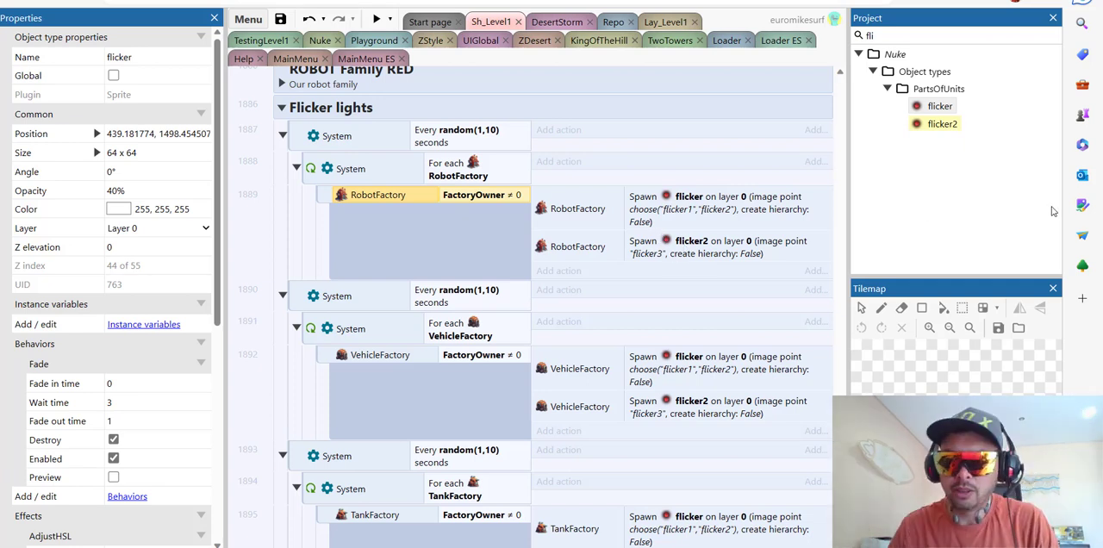
right_click(939, 105)
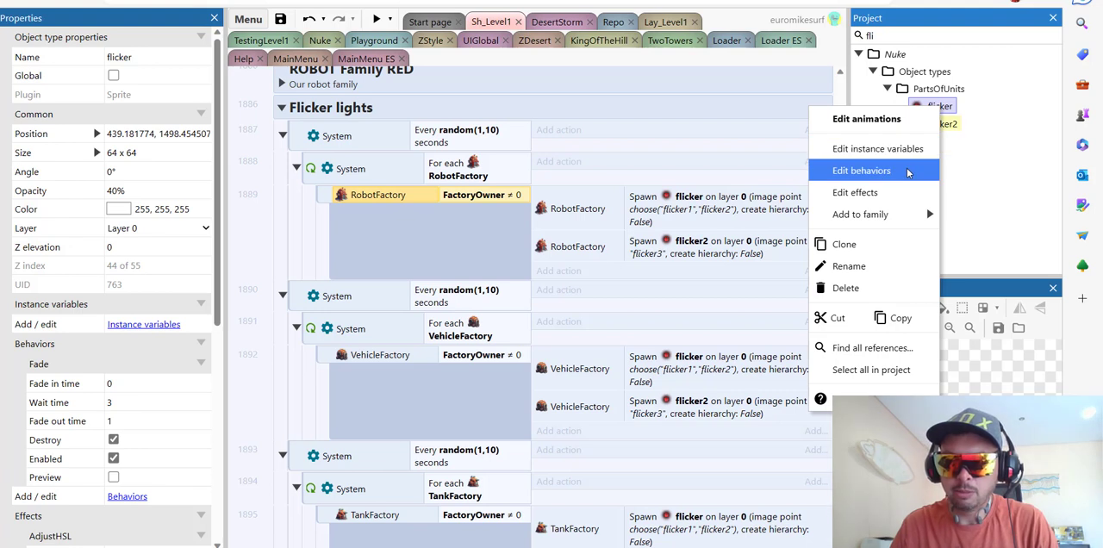
left_click(862, 169)
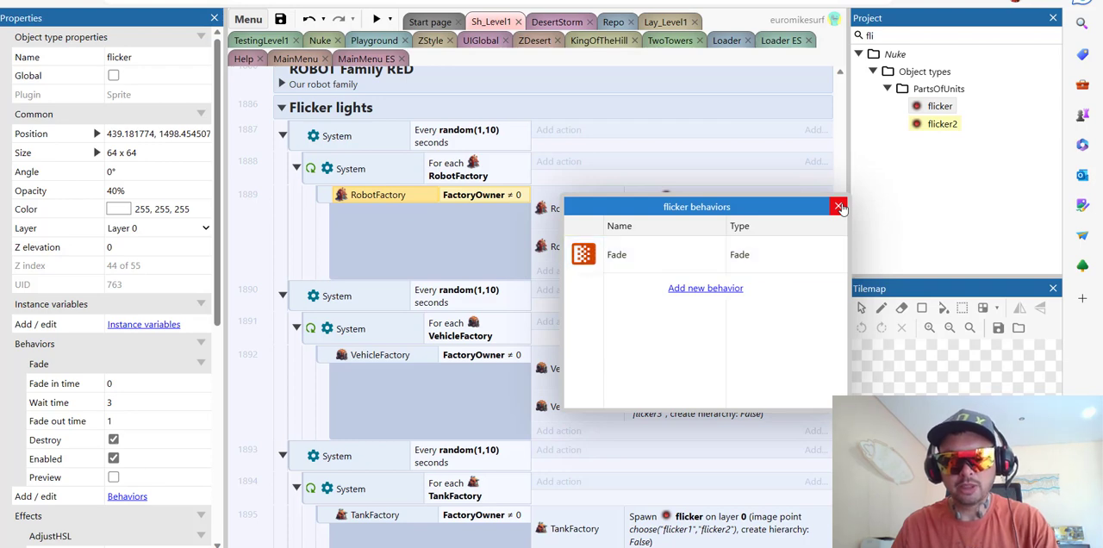
left_click(838, 207)
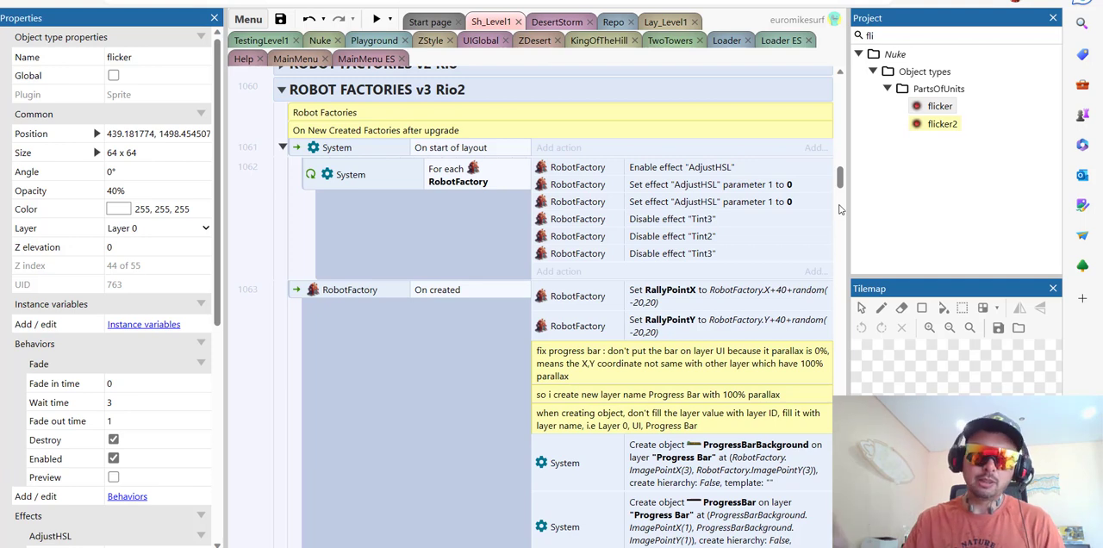
mouse_move(510, 222)
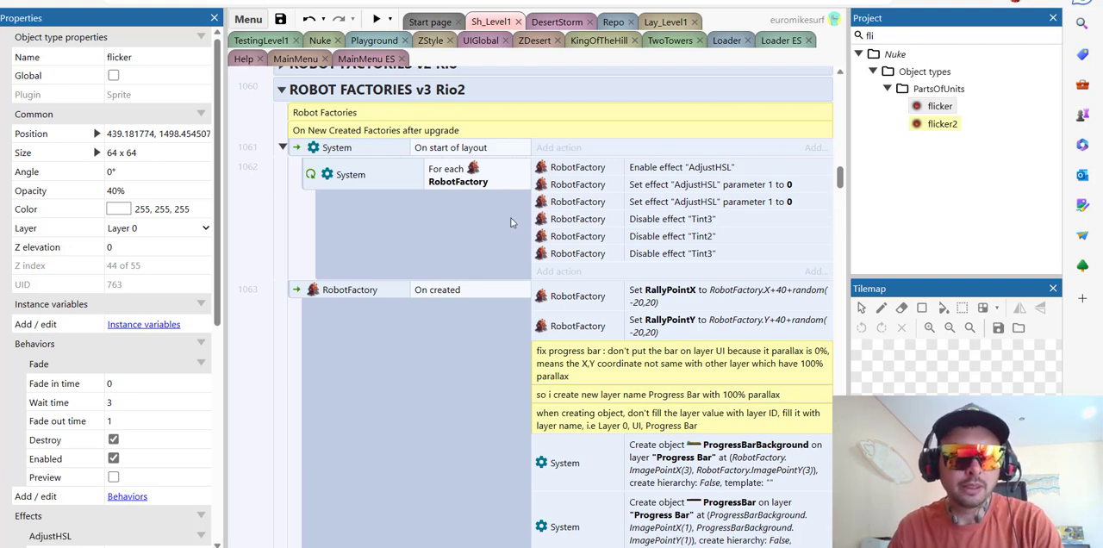
mouse_move(297, 219)
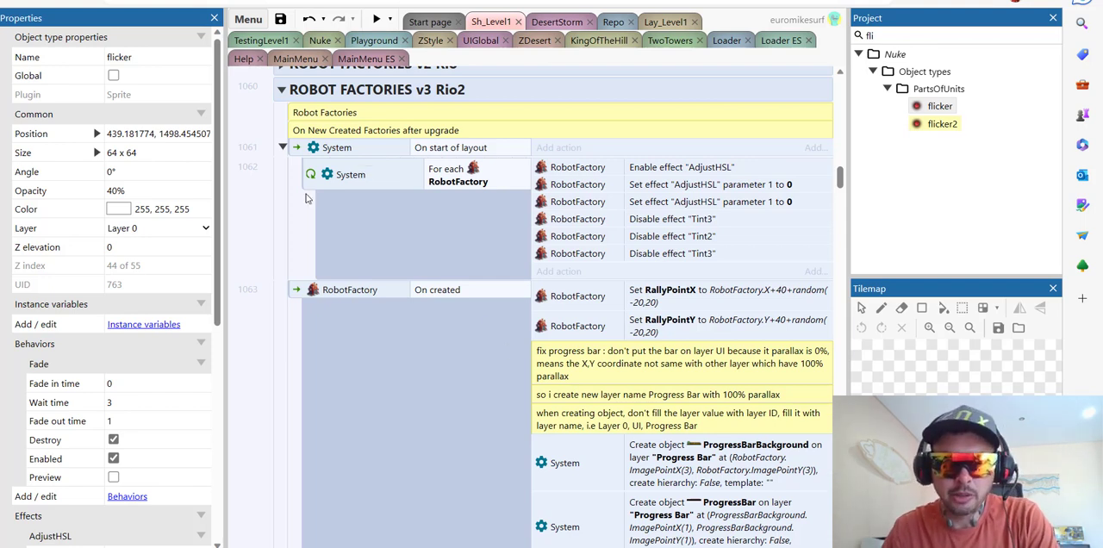
mouse_move(659, 180)
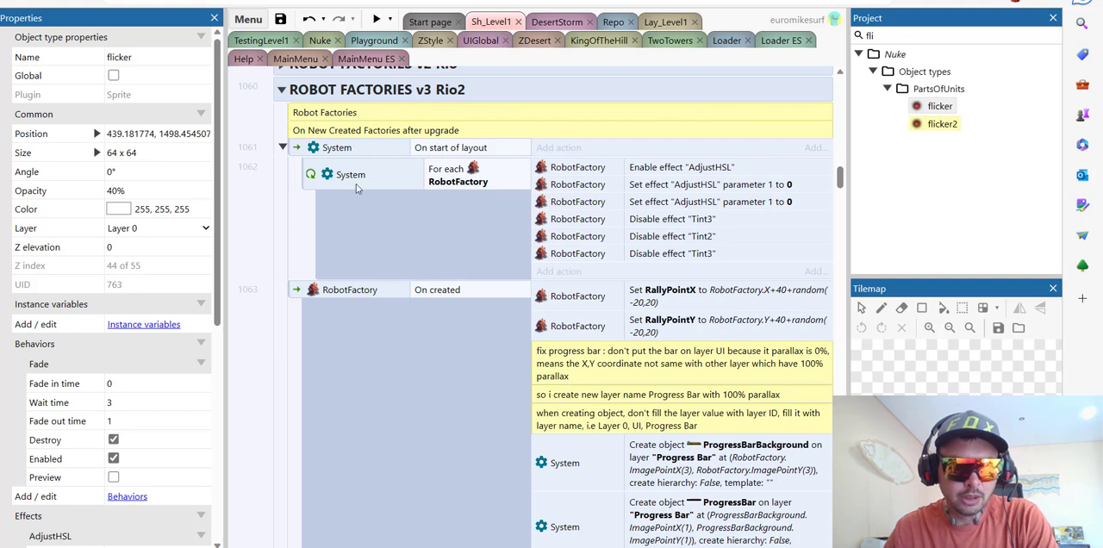
mouse_move(462, 169)
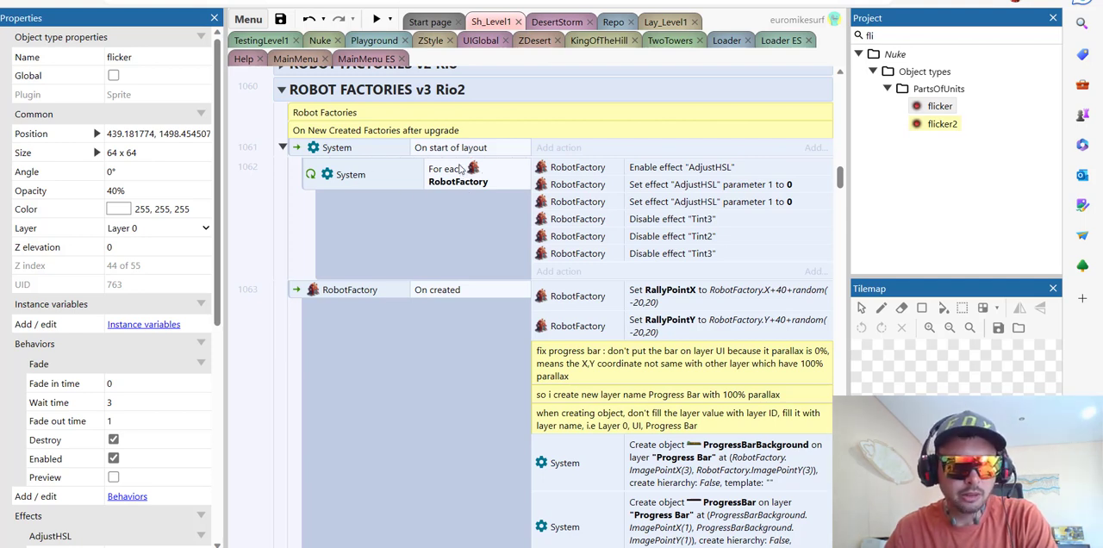
mouse_move(606, 176)
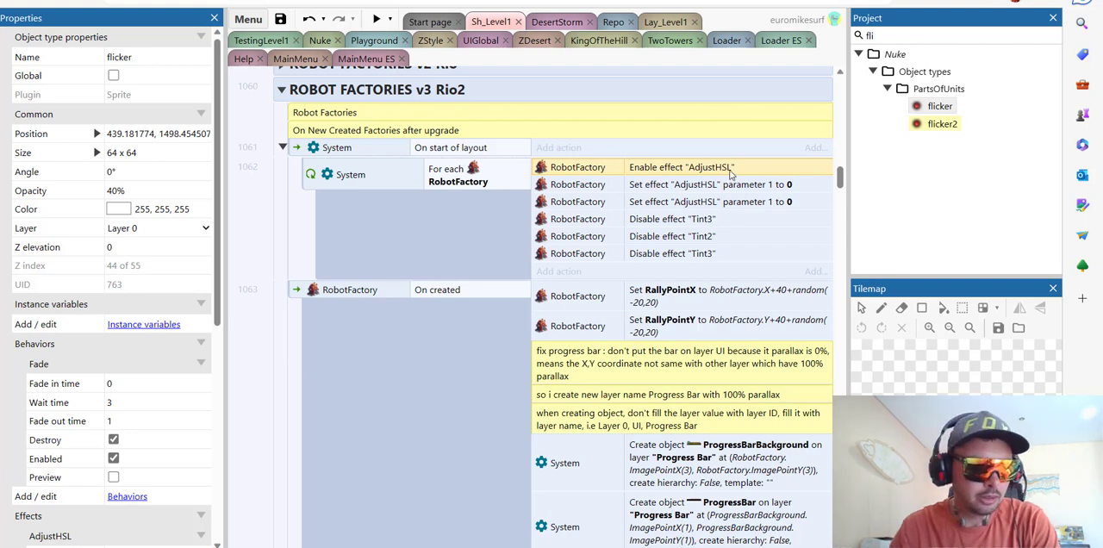
scroll("down", 3)
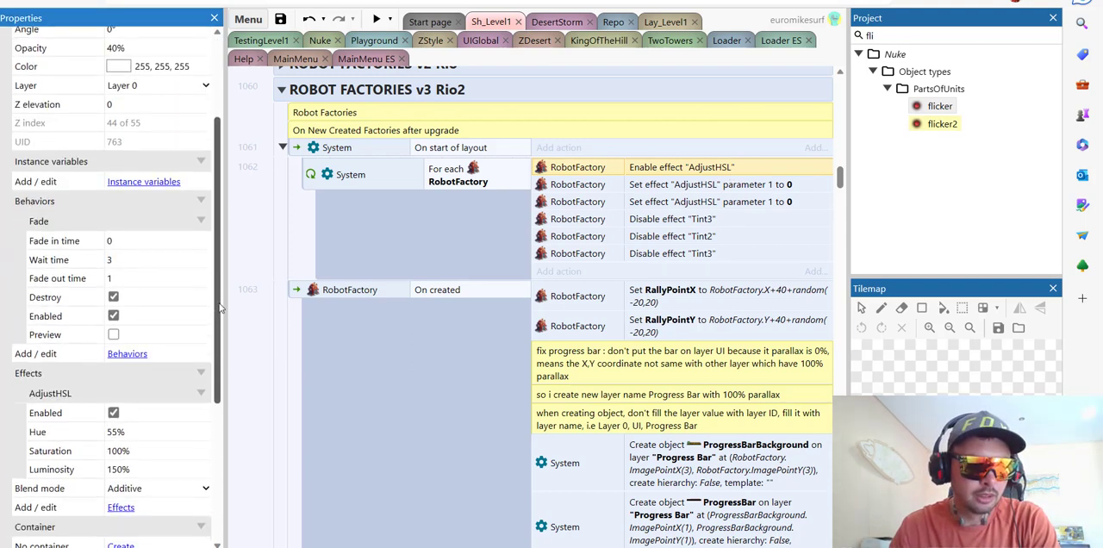
scroll("down", 3)
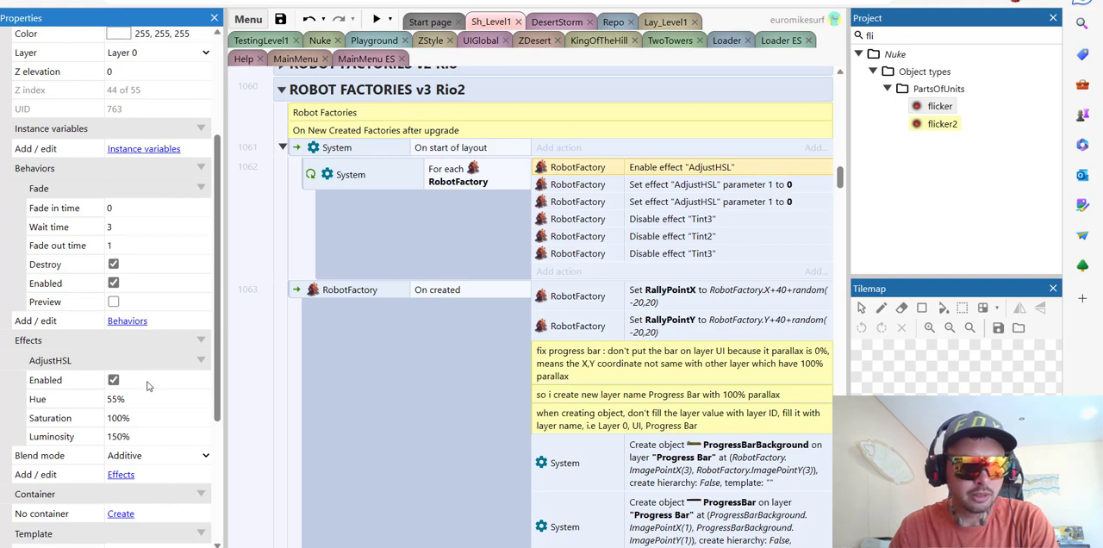
mouse_move(69, 414)
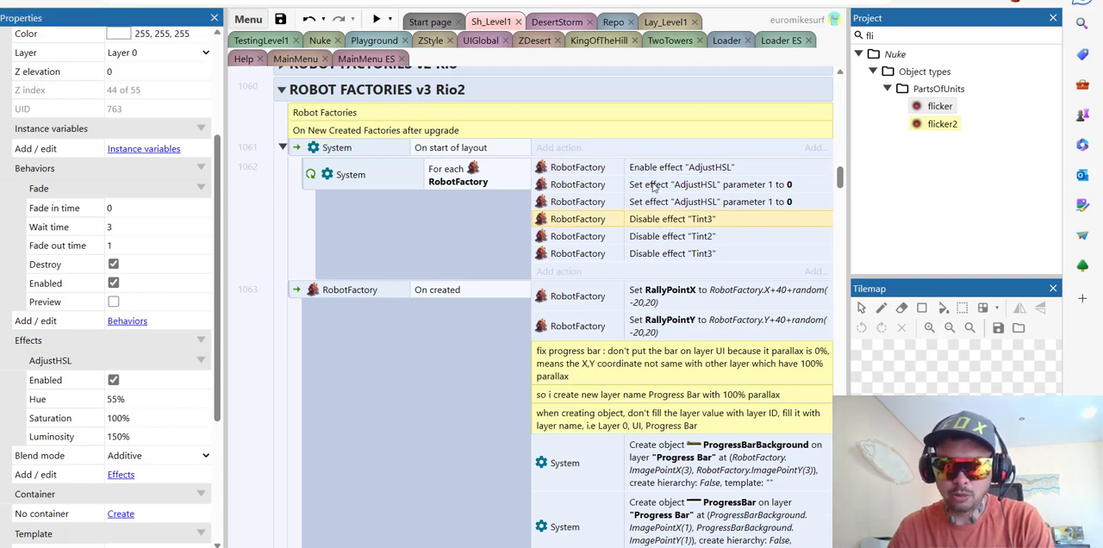
mouse_move(675, 204)
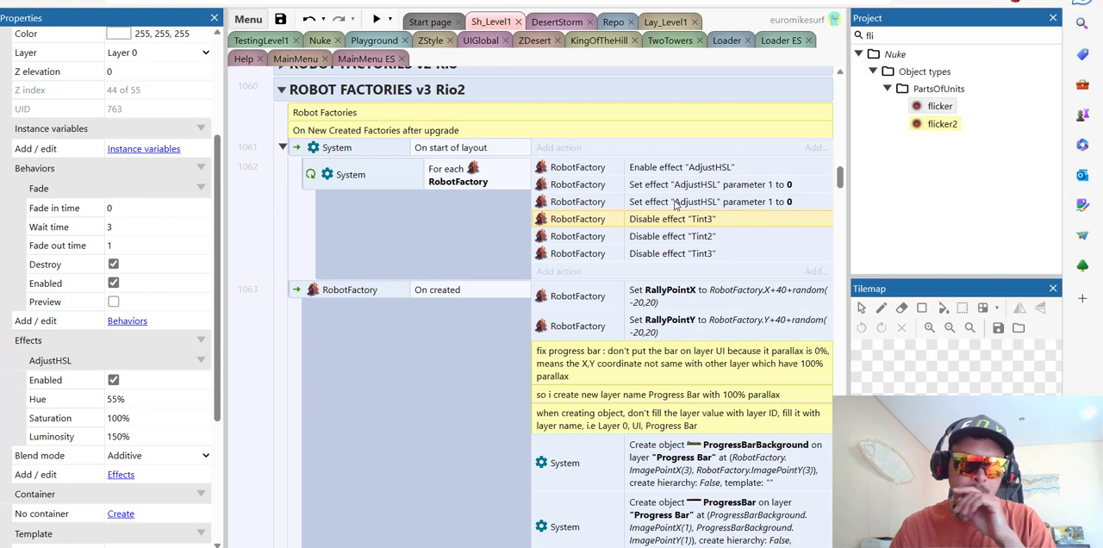
mouse_move(789, 238)
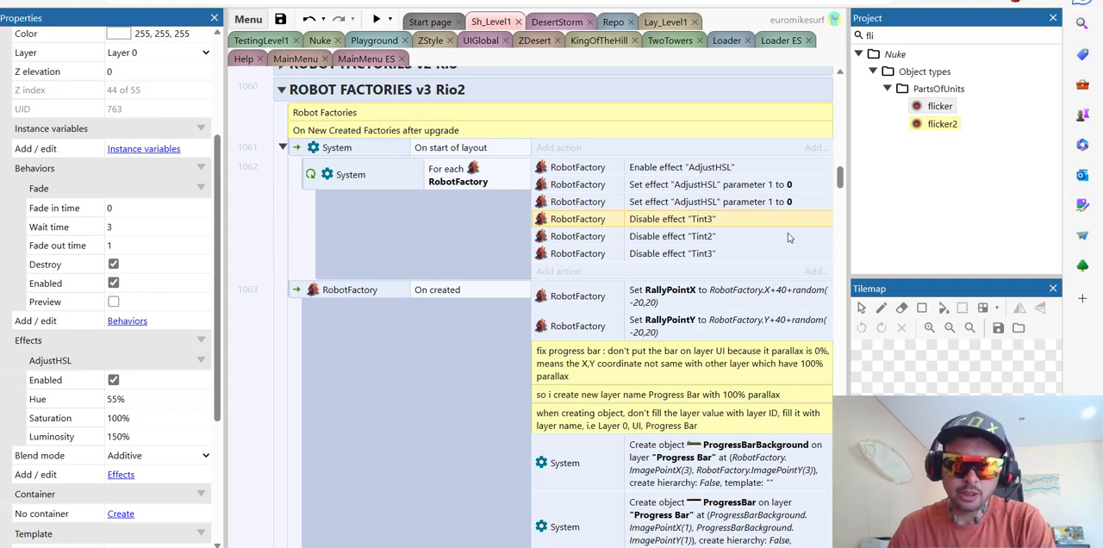
mouse_move(796, 219)
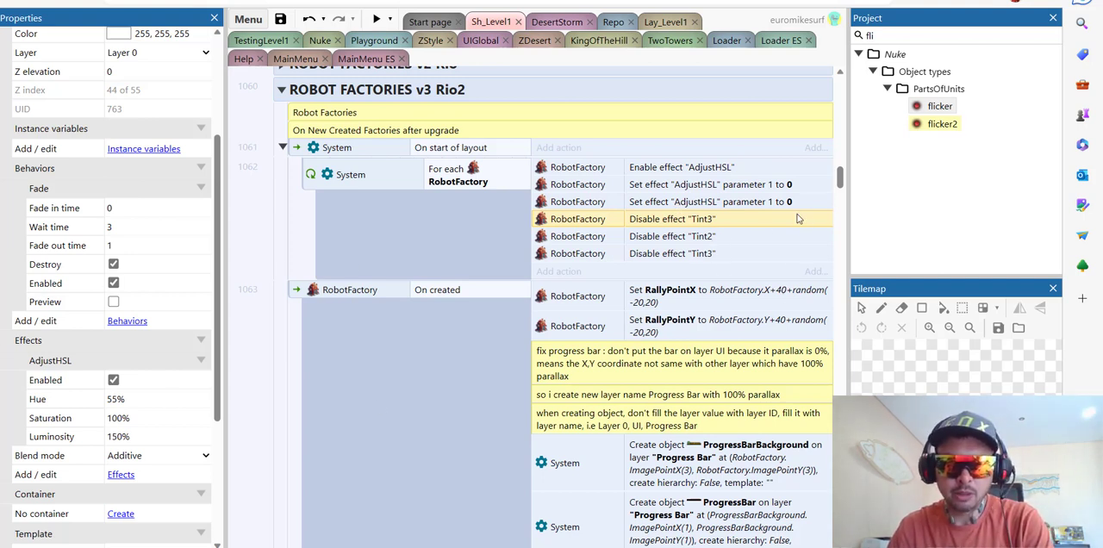
scroll("down", 3)
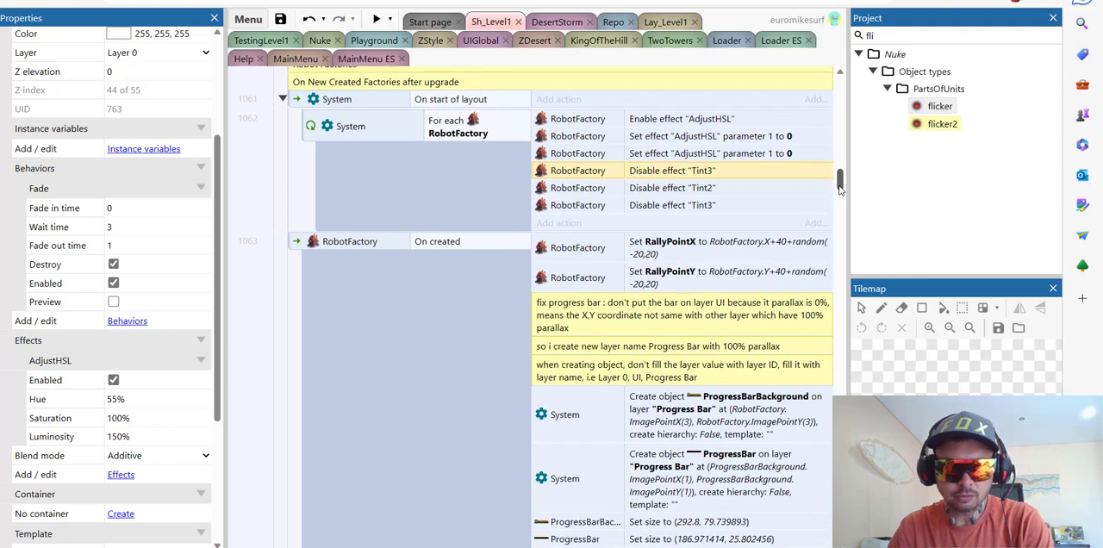
Step: Confirm the factory's RallyPointX set-value and scroll to the progress bar creation events
scroll("down", 3)
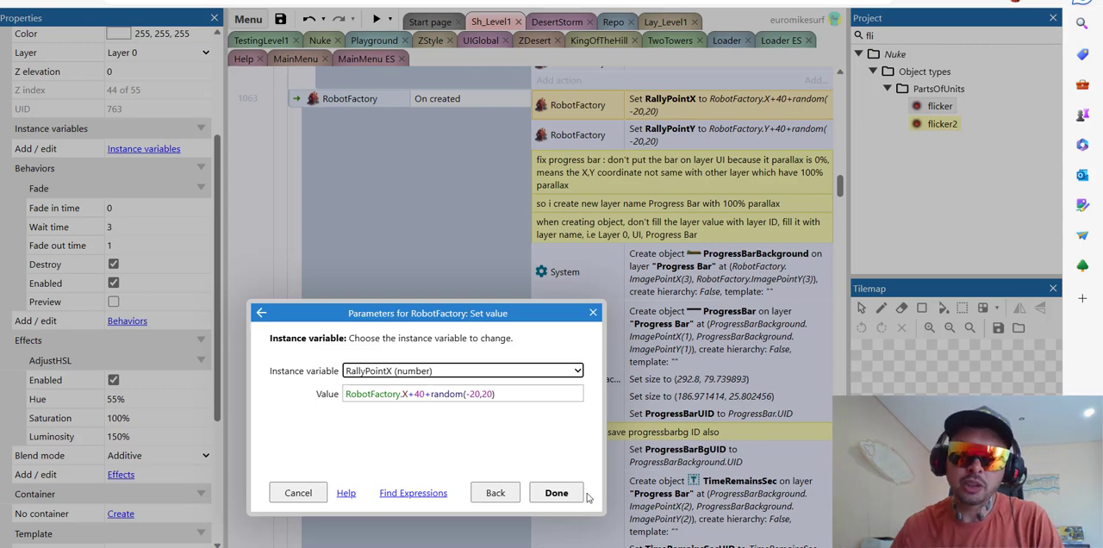
left_click(555, 492)
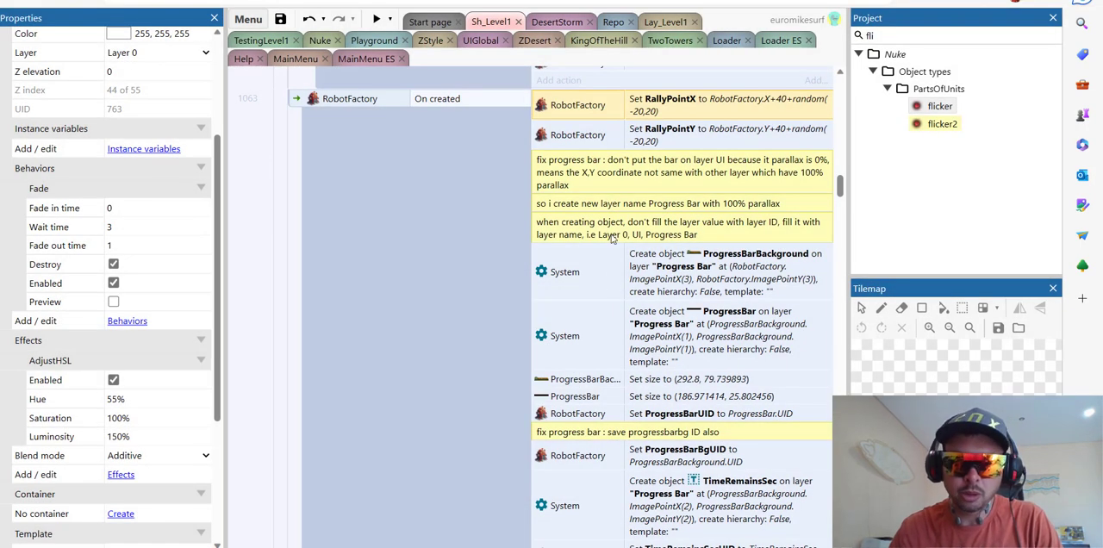
scroll("down", 3)
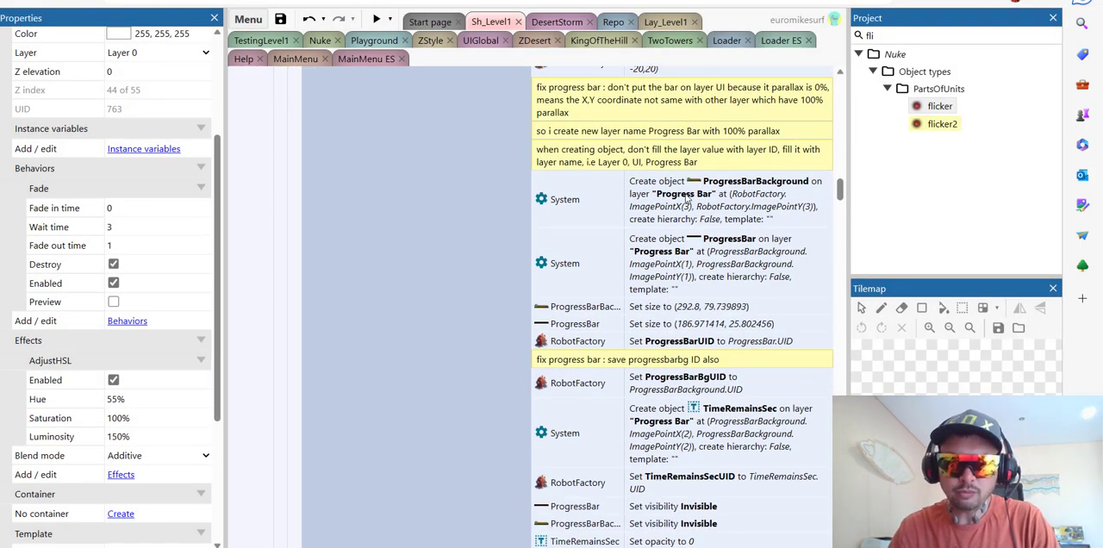
mouse_move(715, 258)
type("pro")
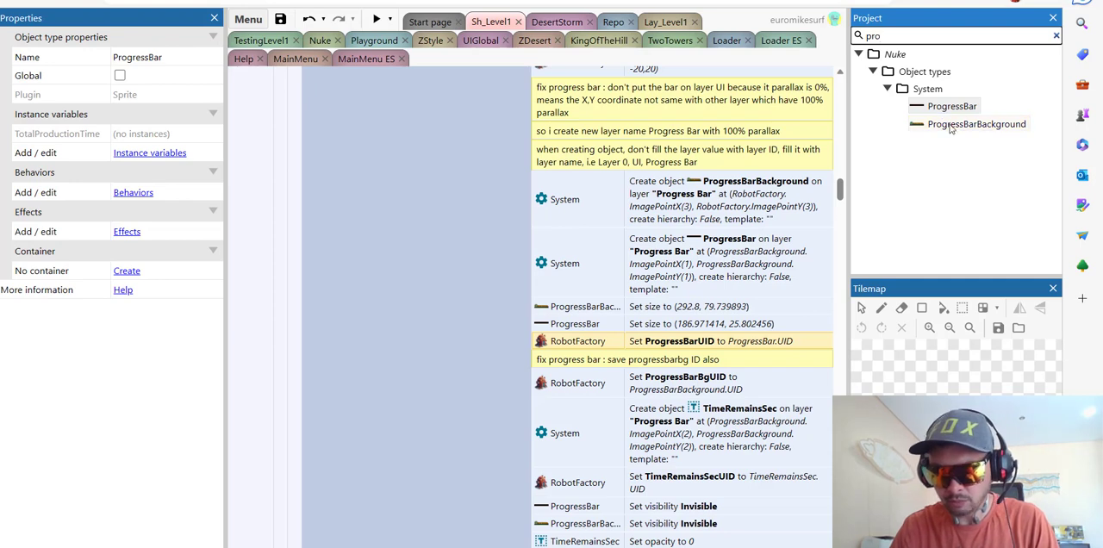
double_click(975, 124)
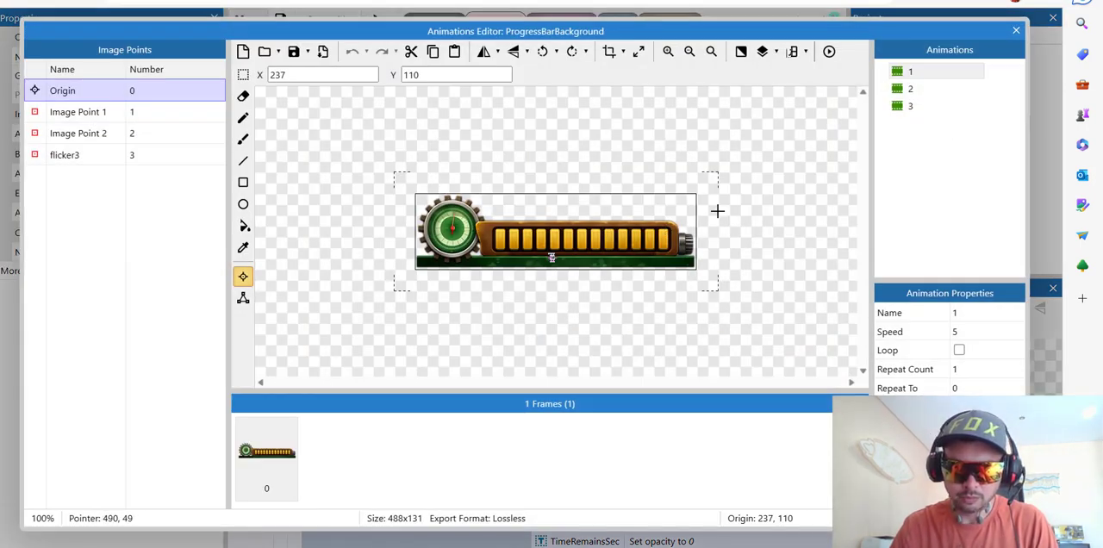
left_click(910, 90)
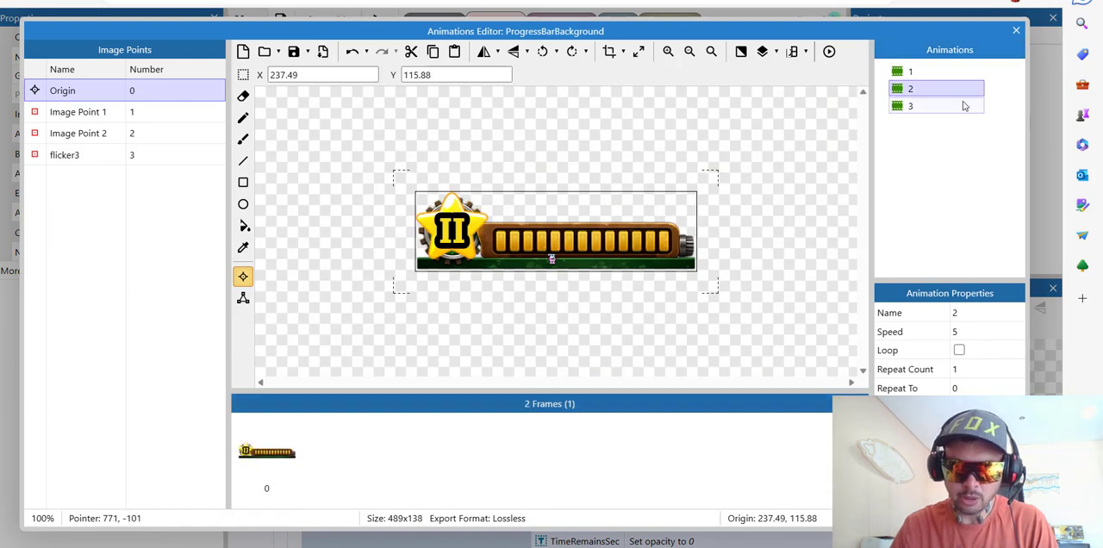
left_click(910, 105)
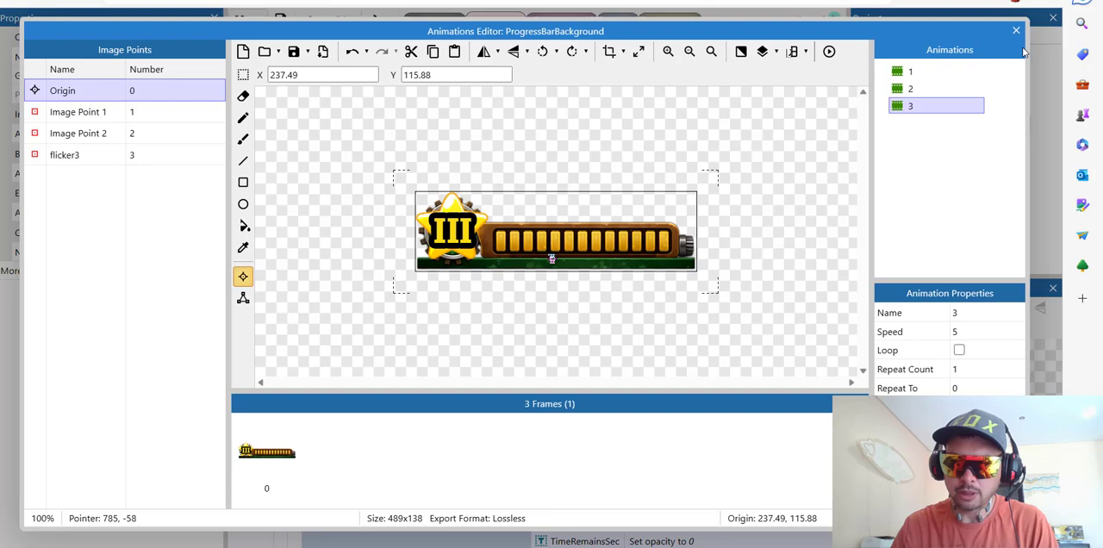
left_click(1016, 31)
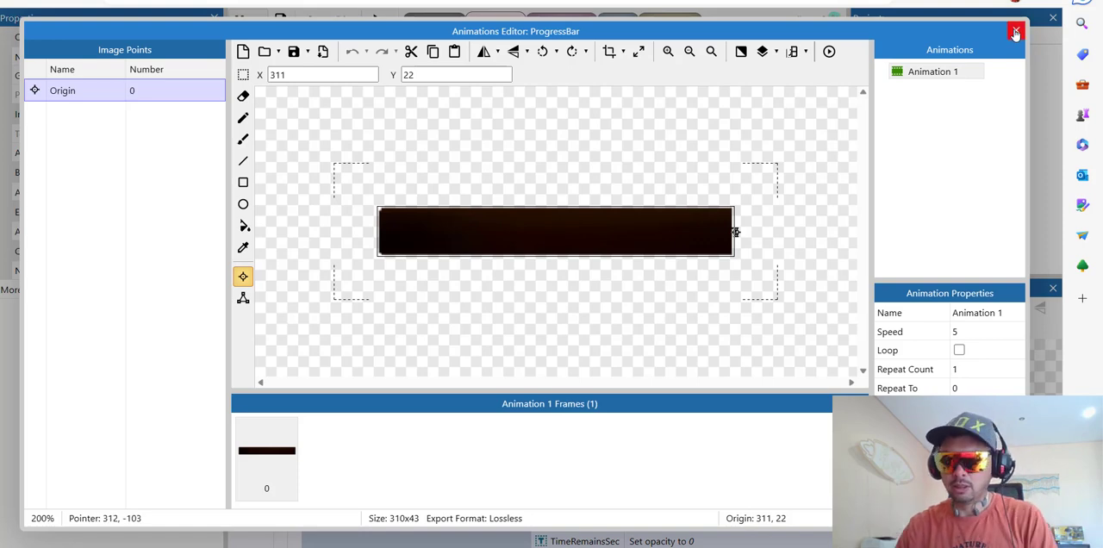
left_click(1015, 31)
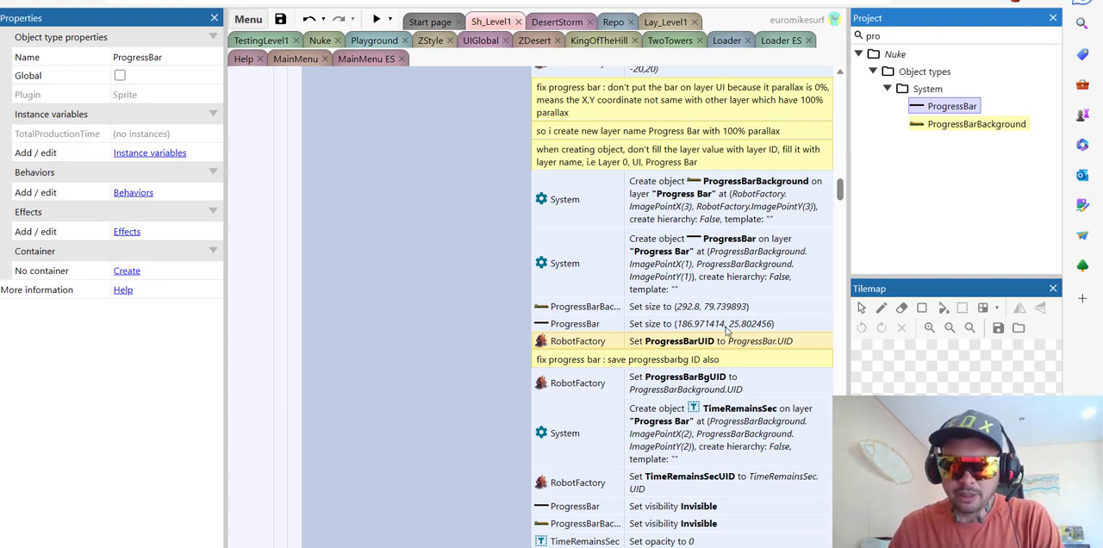
Step: Scroll Sh_Level1 down to the RobotFactory production timer events
scroll("down", 3)
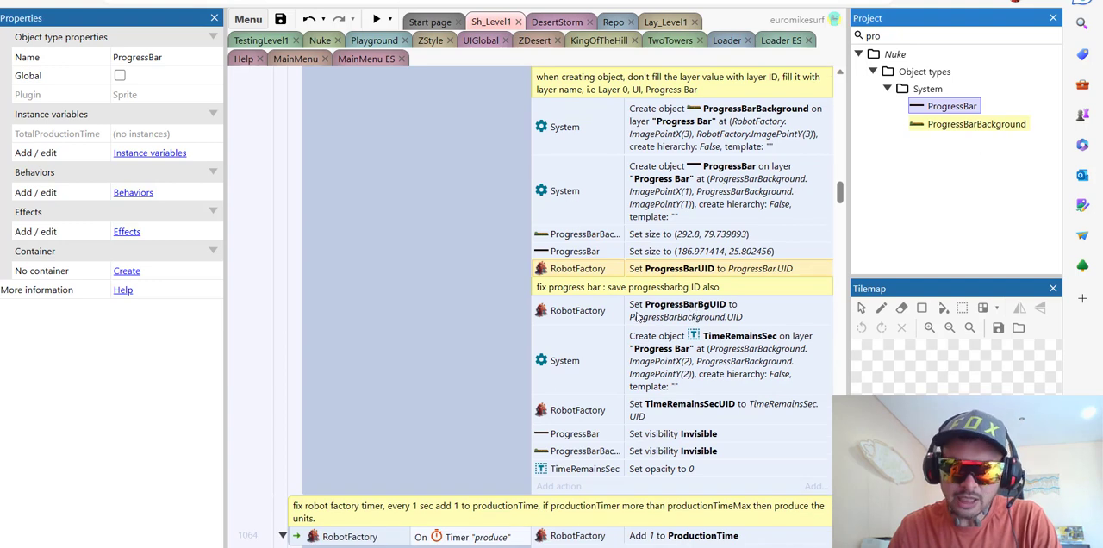
mouse_move(655, 342)
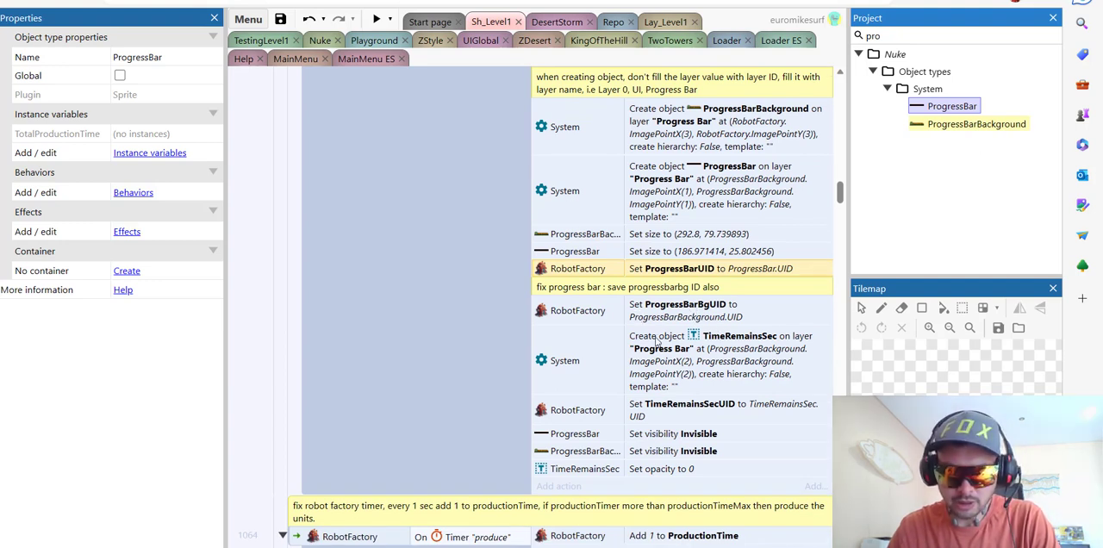
mouse_move(658, 341)
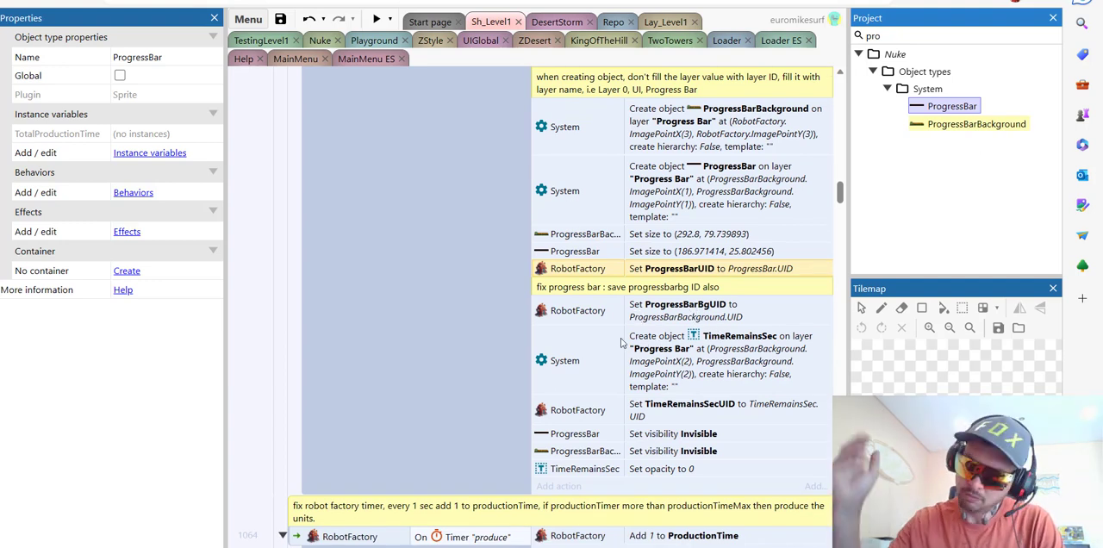
scroll("down", 3)
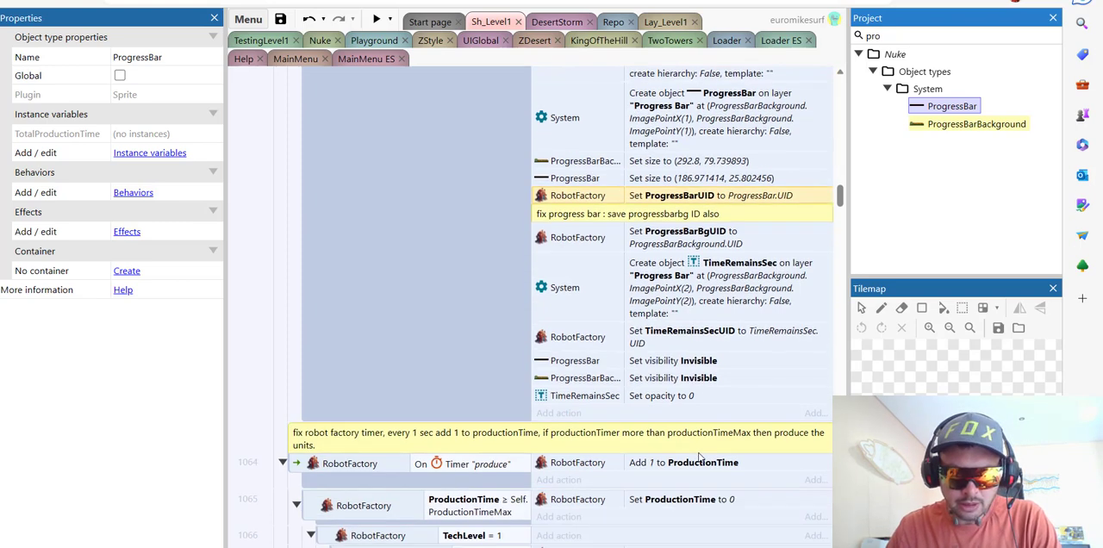
scroll("down", 3)
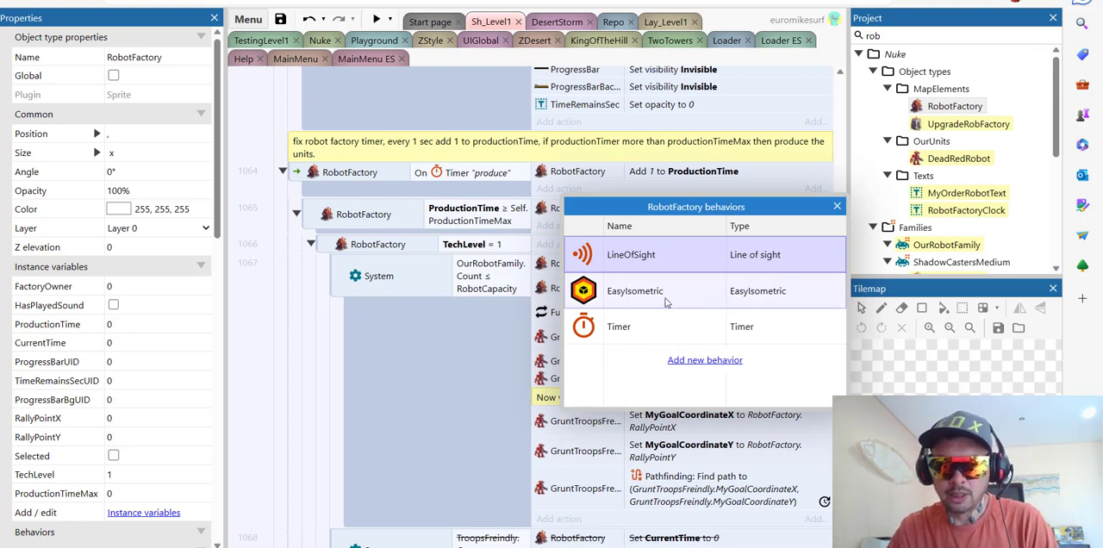
Step: Review the Line of sight, EasyIsometric and Timer behaviors, then close the list
left_click(663, 291)
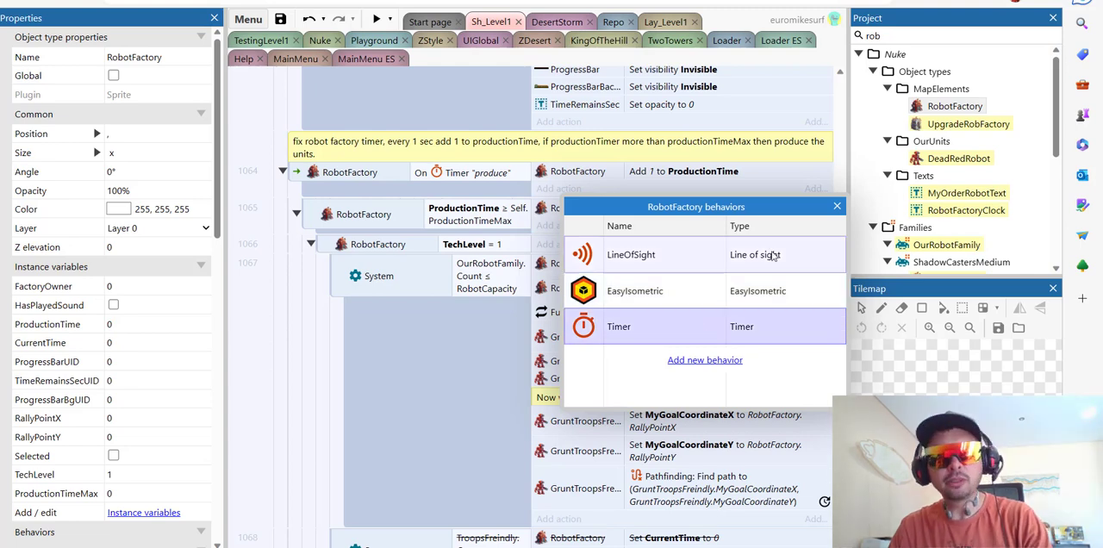
left_click(834, 207)
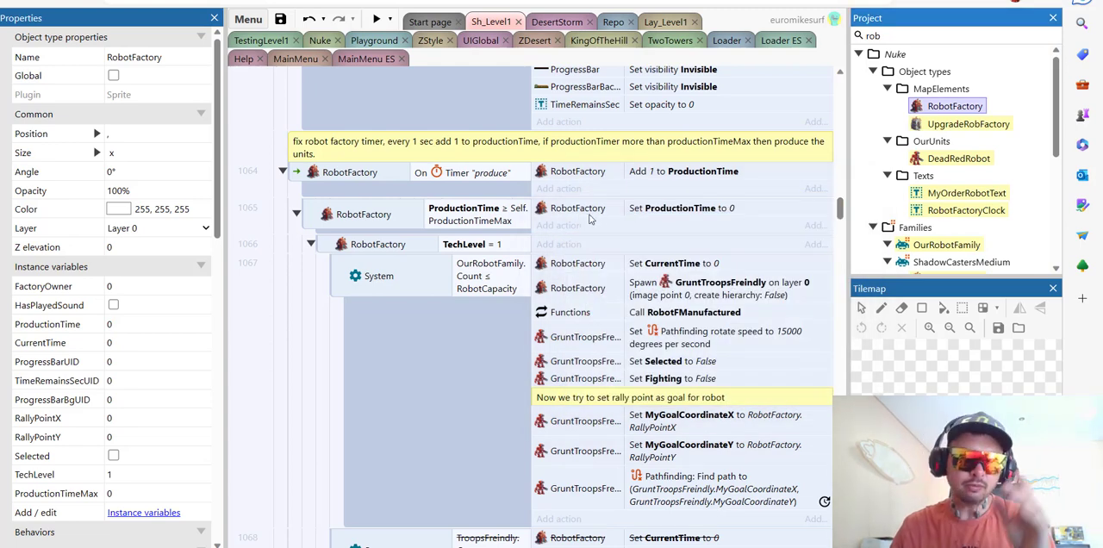
mouse_move(479, 185)
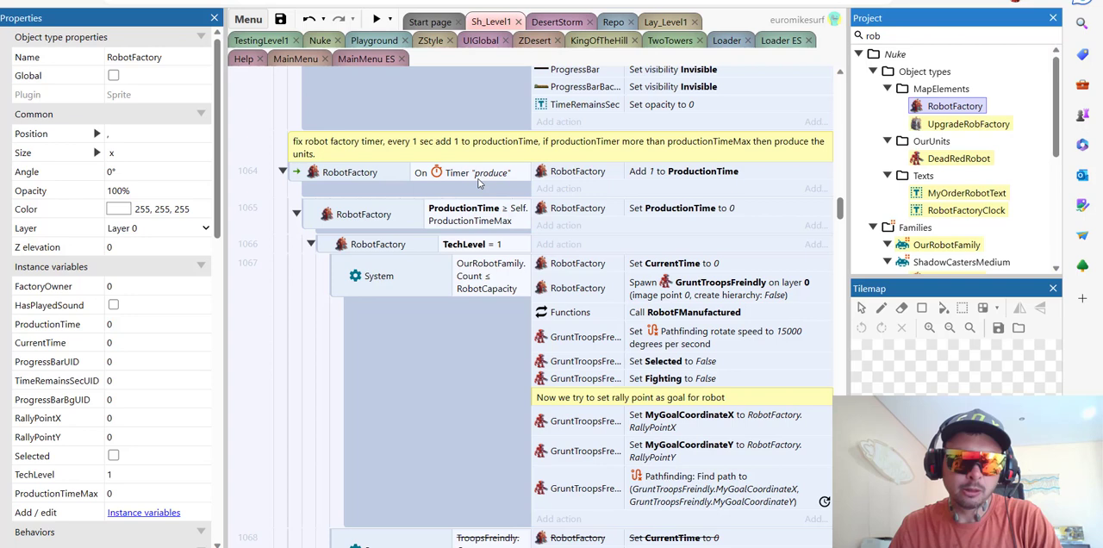
mouse_move(510, 179)
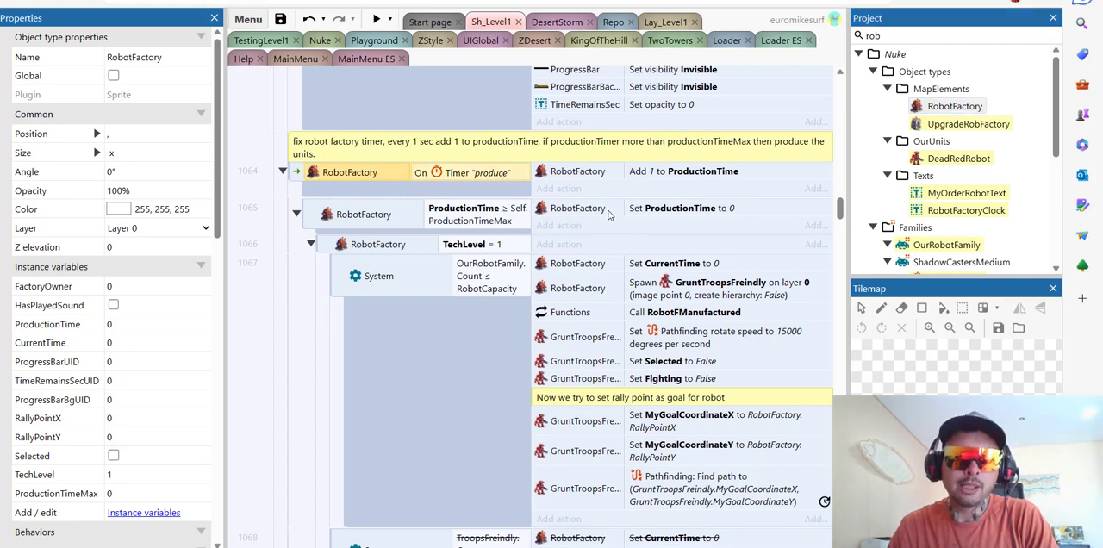
mouse_move(479, 241)
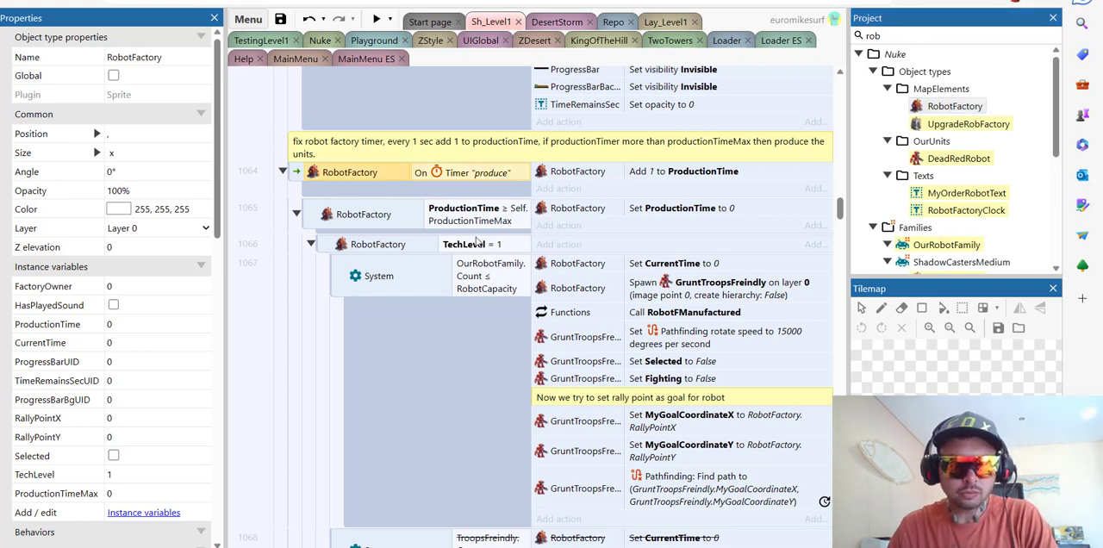
mouse_move(438, 269)
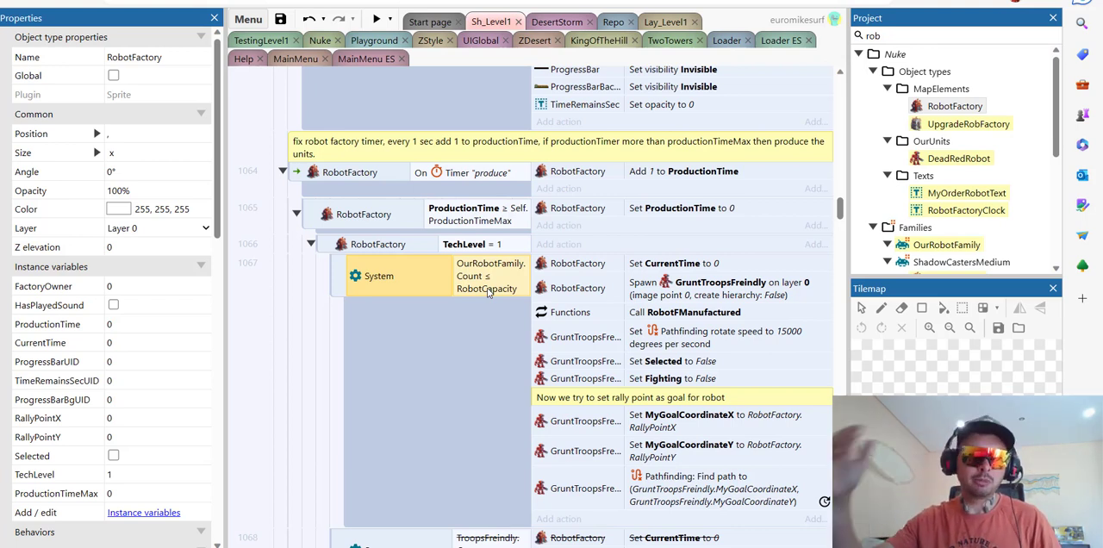
mouse_move(525, 298)
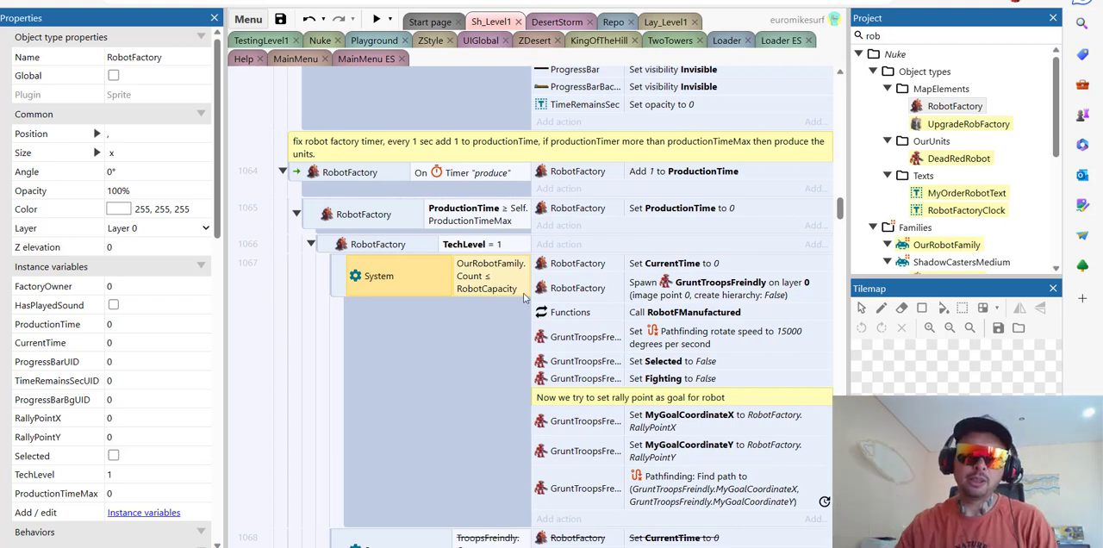
mouse_move(503, 275)
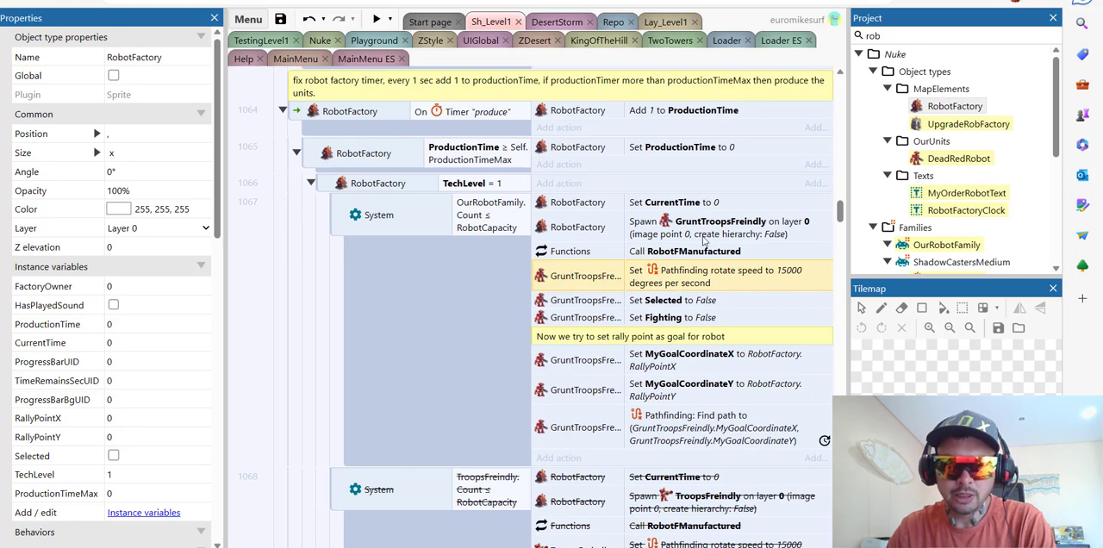
mouse_move(710, 429)
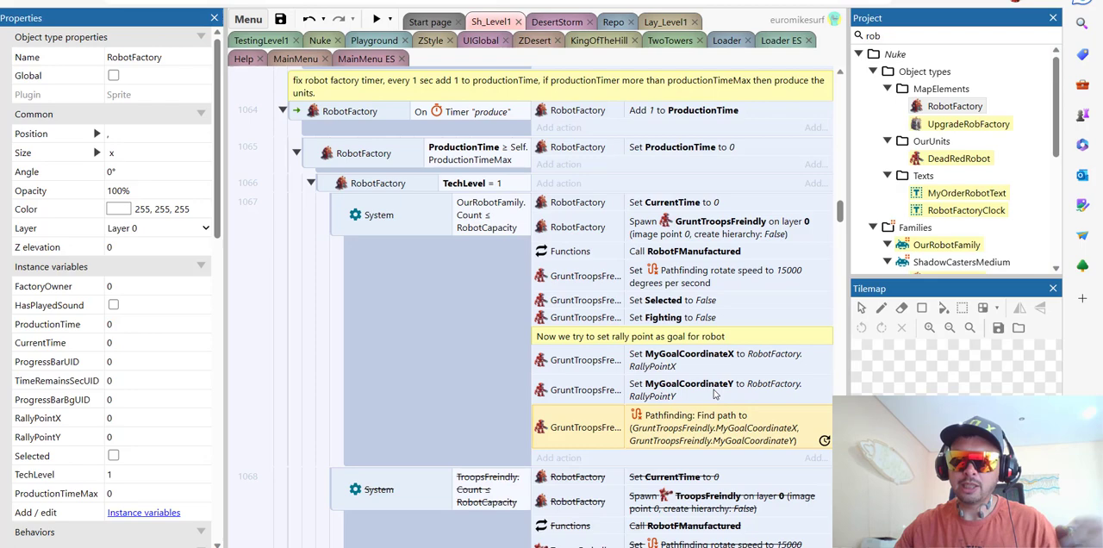
scroll("down", 3)
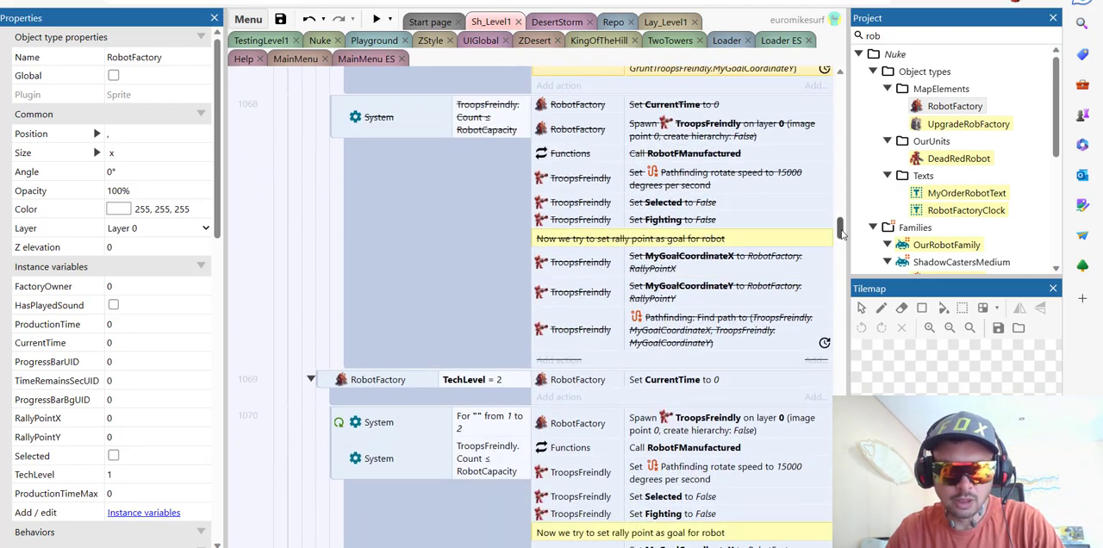
scroll("down", 3)
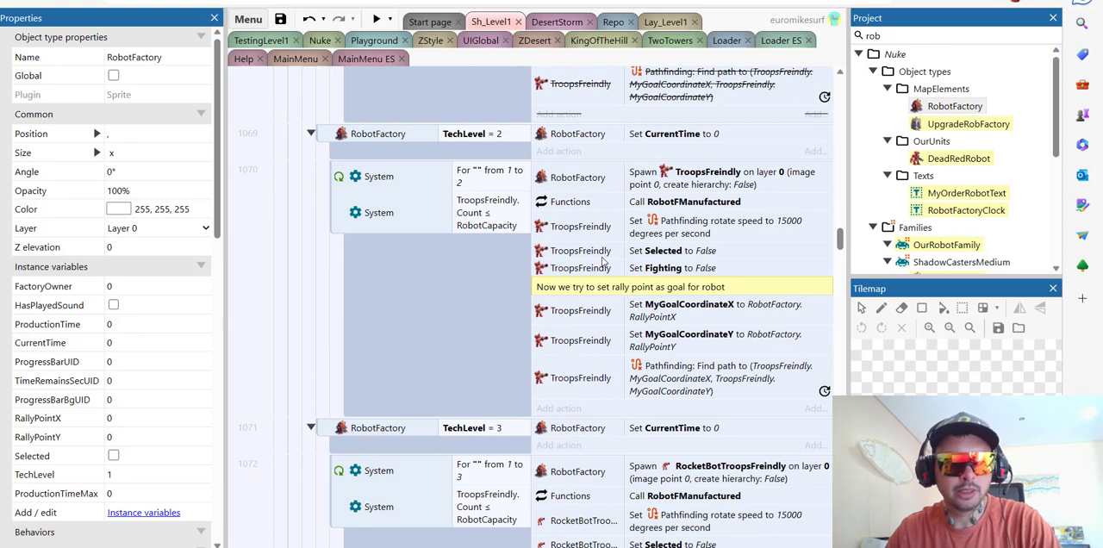
mouse_move(589, 282)
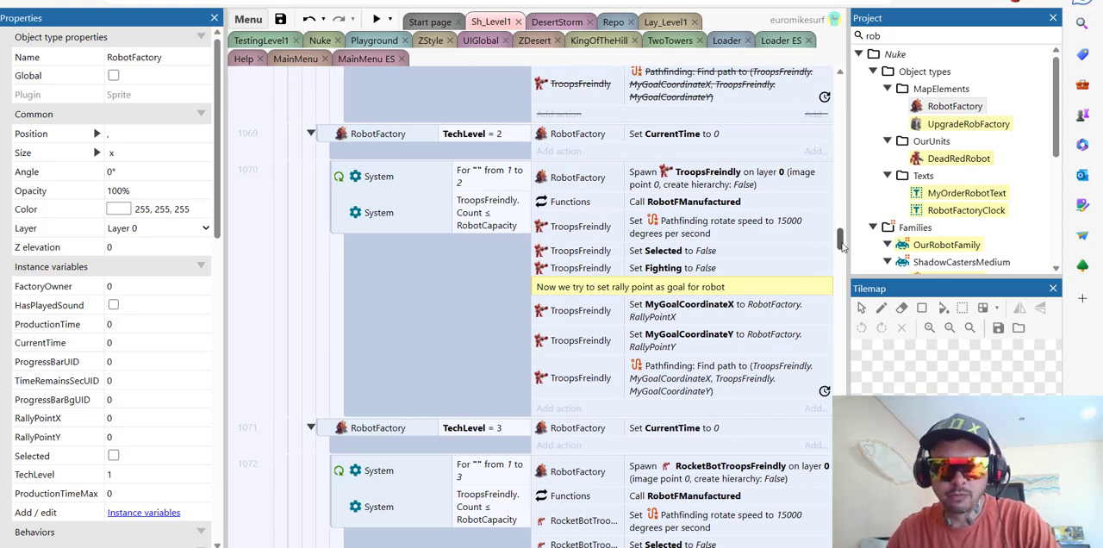
scroll("down", 3)
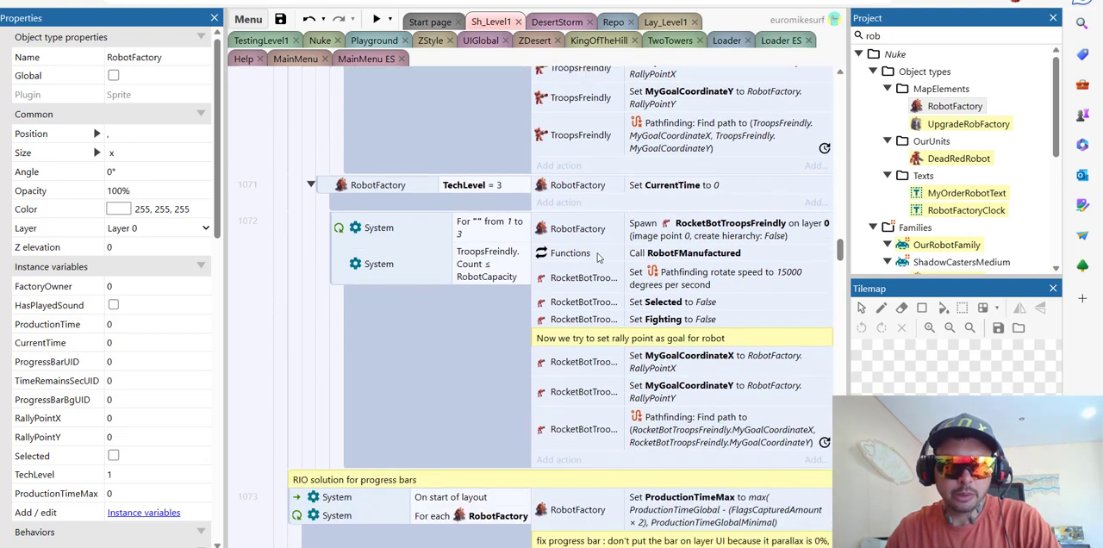
mouse_move(676, 257)
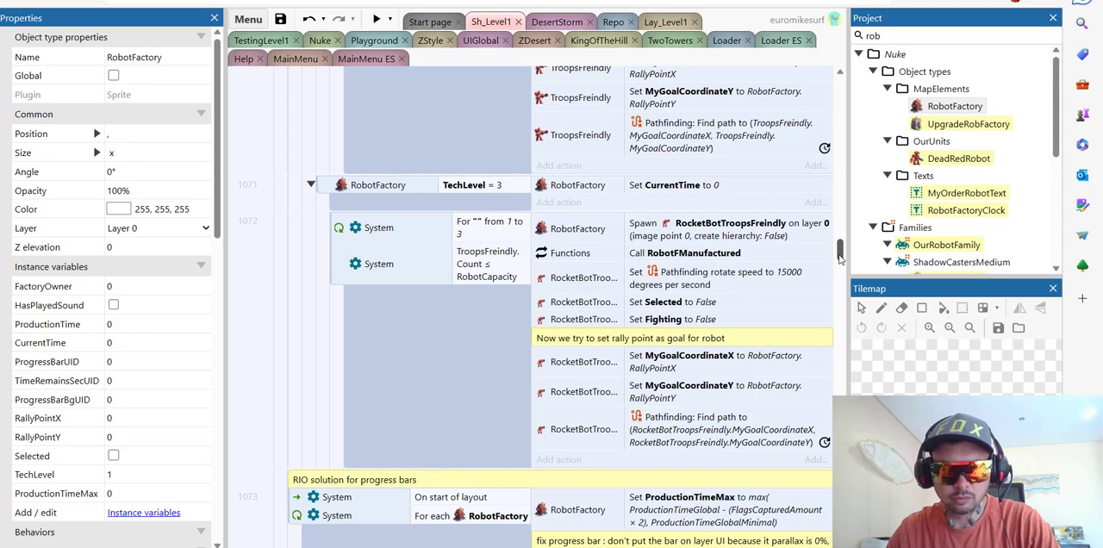
scroll("down", 3)
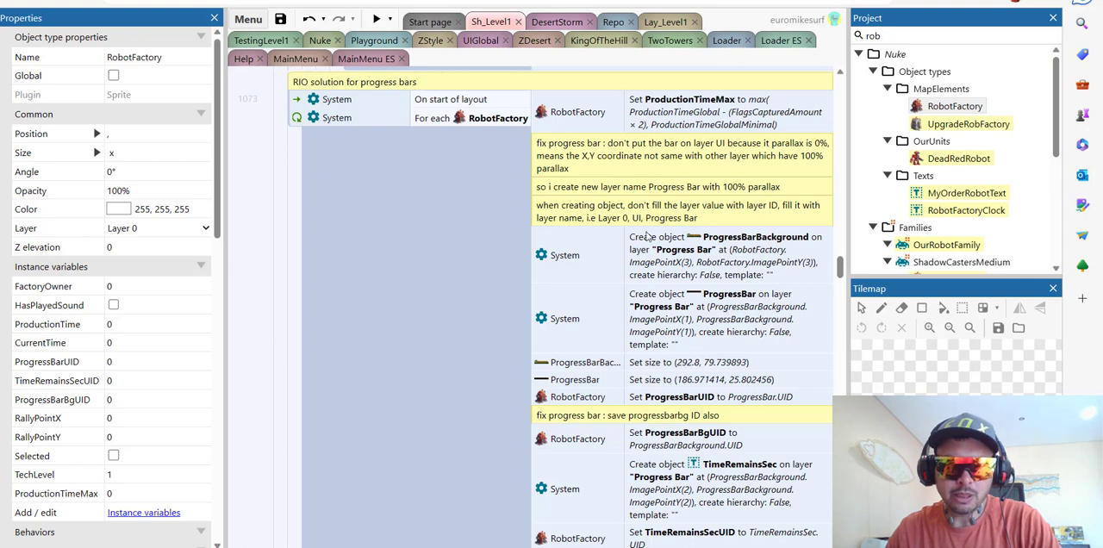
mouse_move(658, 281)
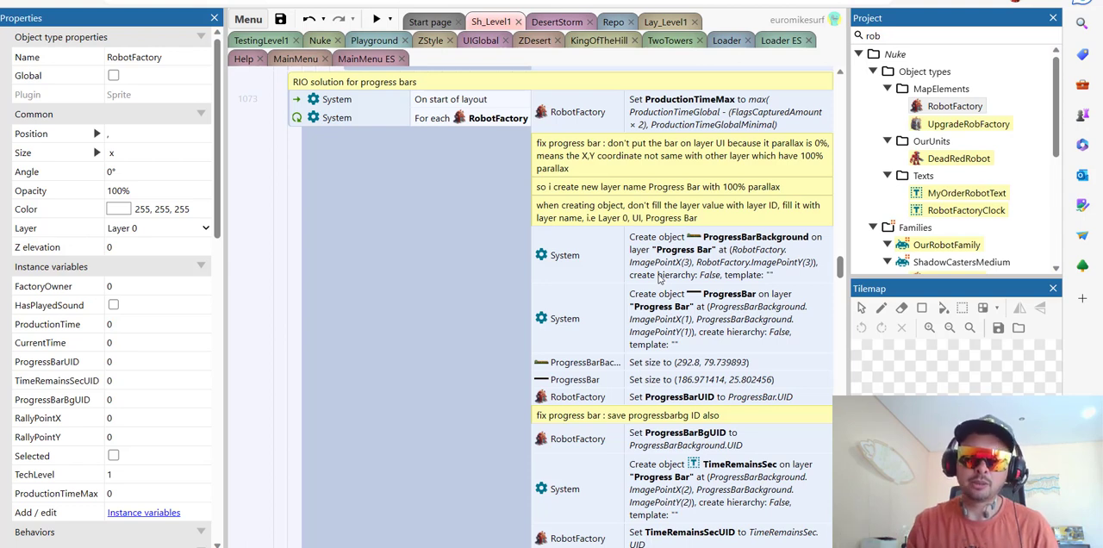
mouse_move(875, 276)
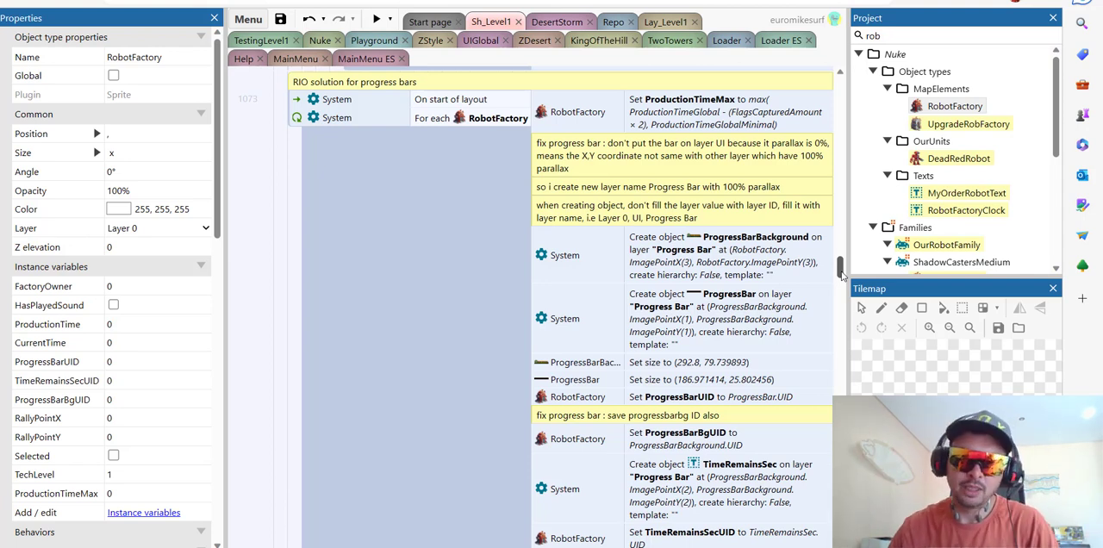
scroll("down", 3)
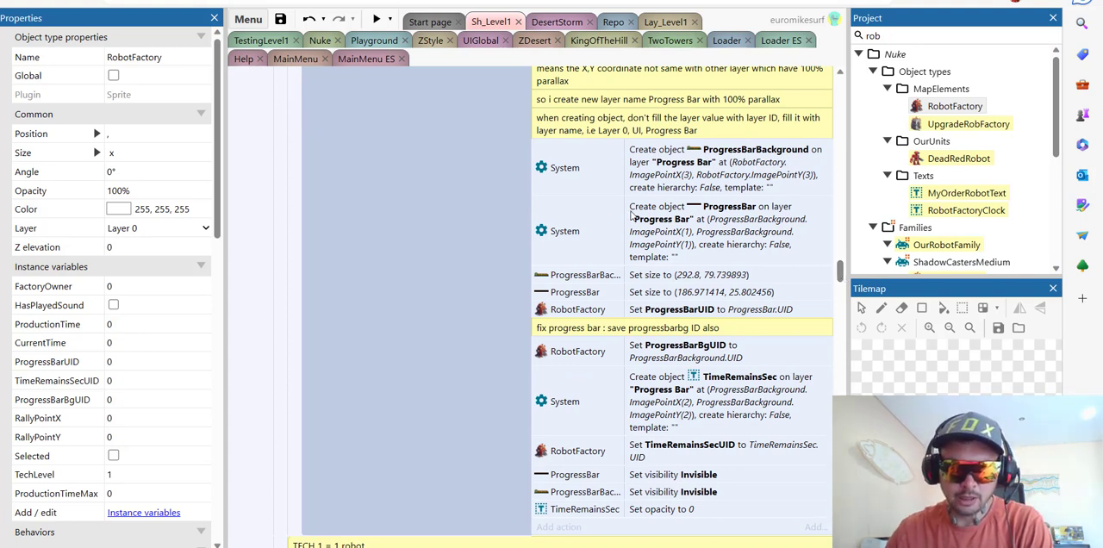
scroll("down", 3)
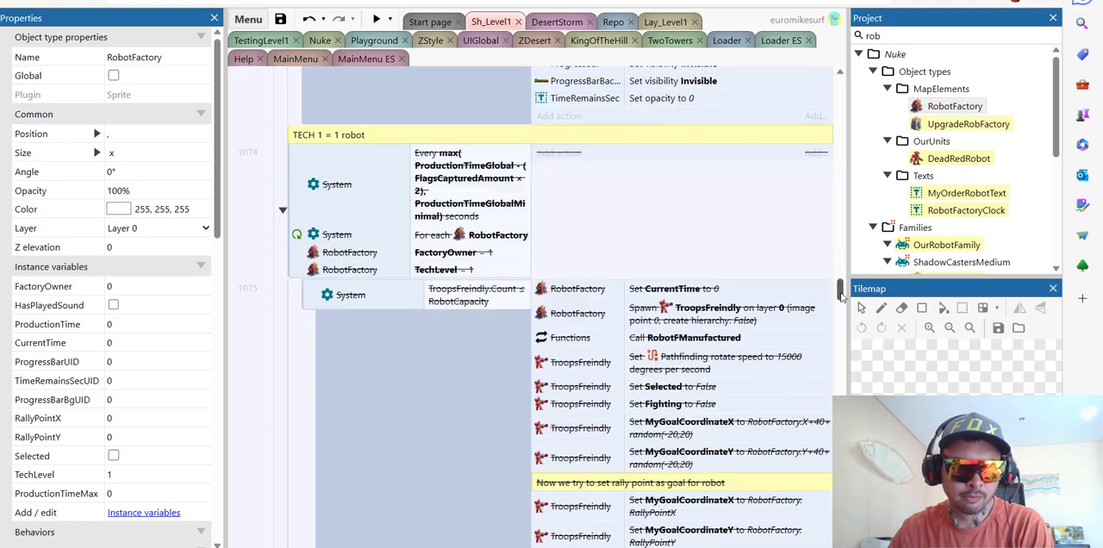
scroll("down", 3)
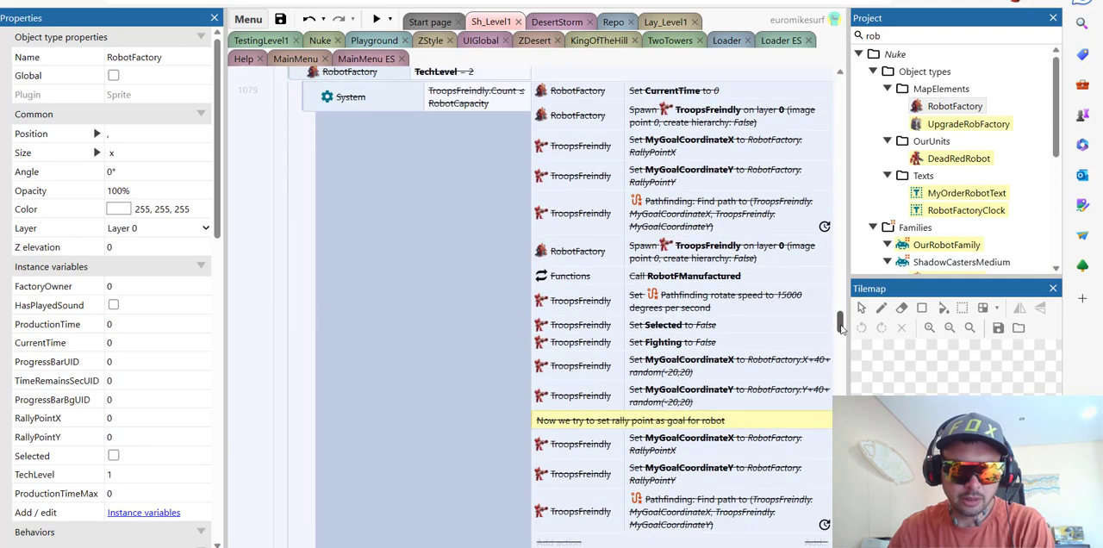
scroll("down", 3)
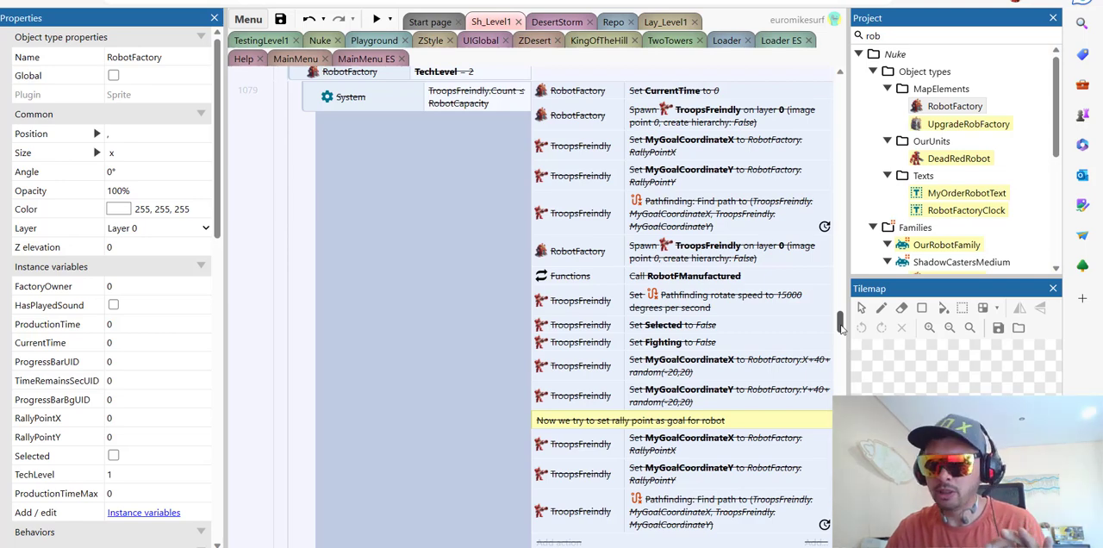
scroll("down", 3)
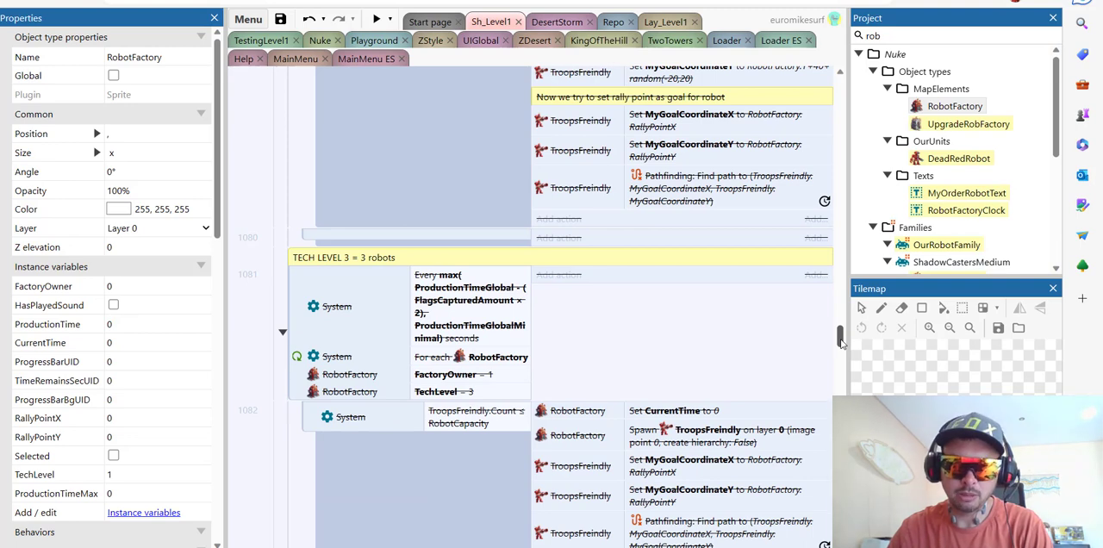
scroll("down", 3)
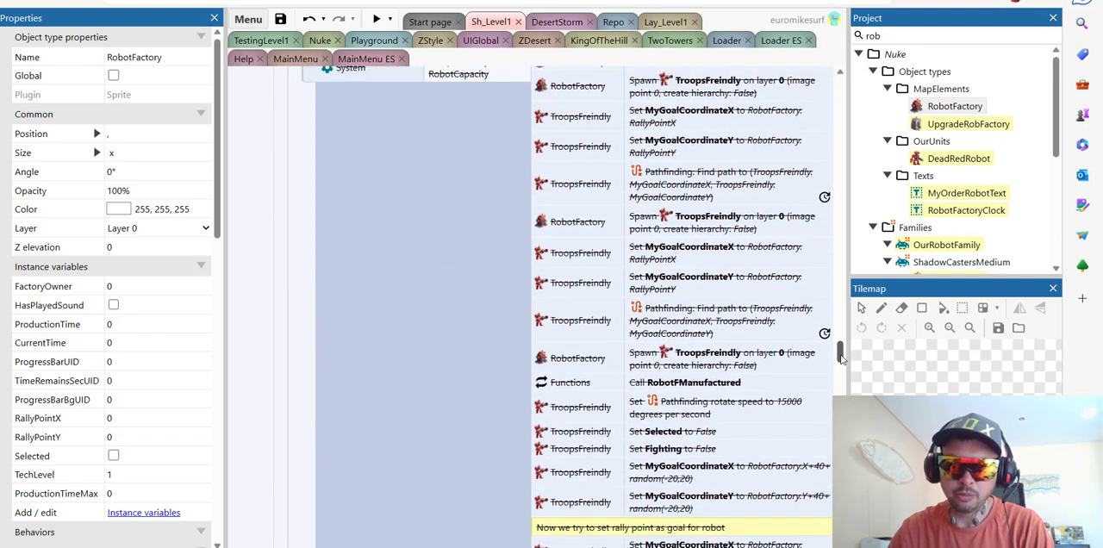
scroll("down", 3)
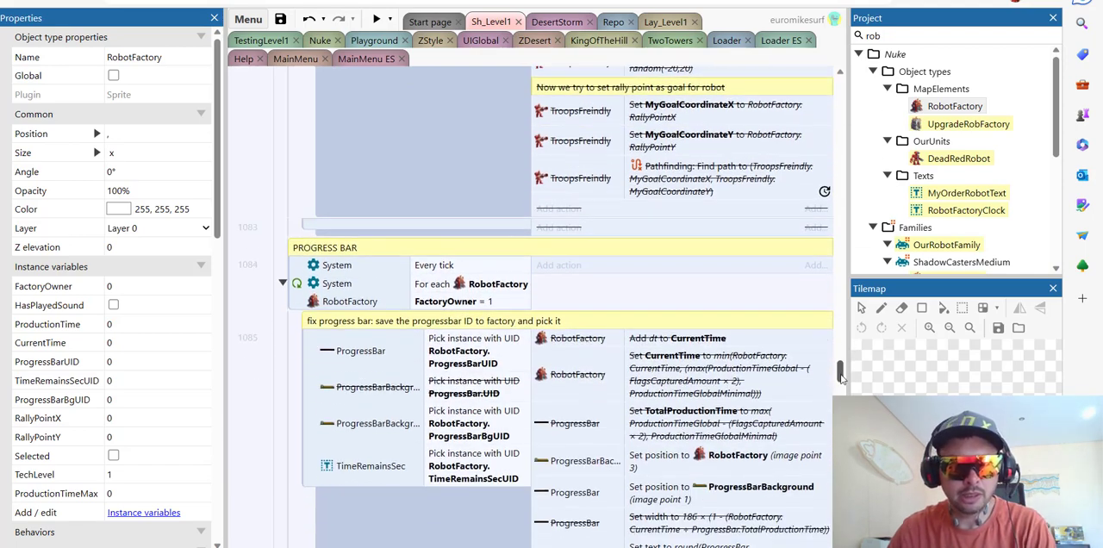
scroll("down", 3)
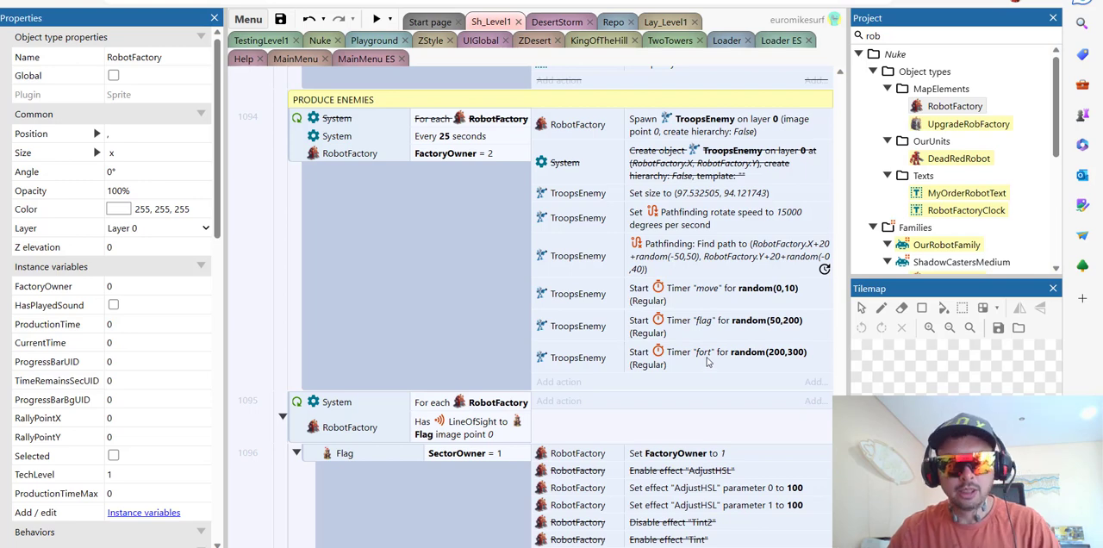
scroll("down", 3)
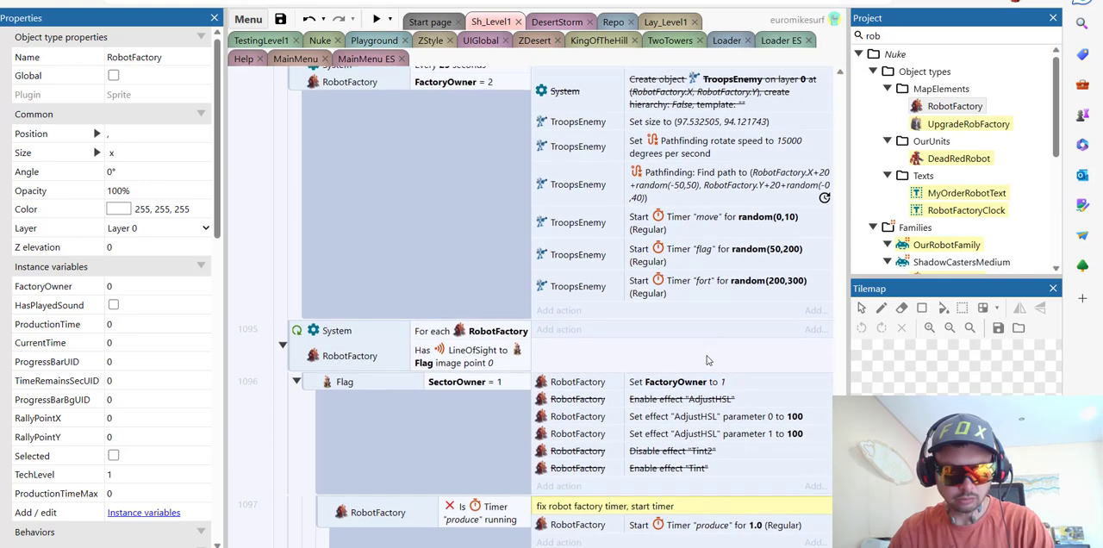
scroll("down", 3)
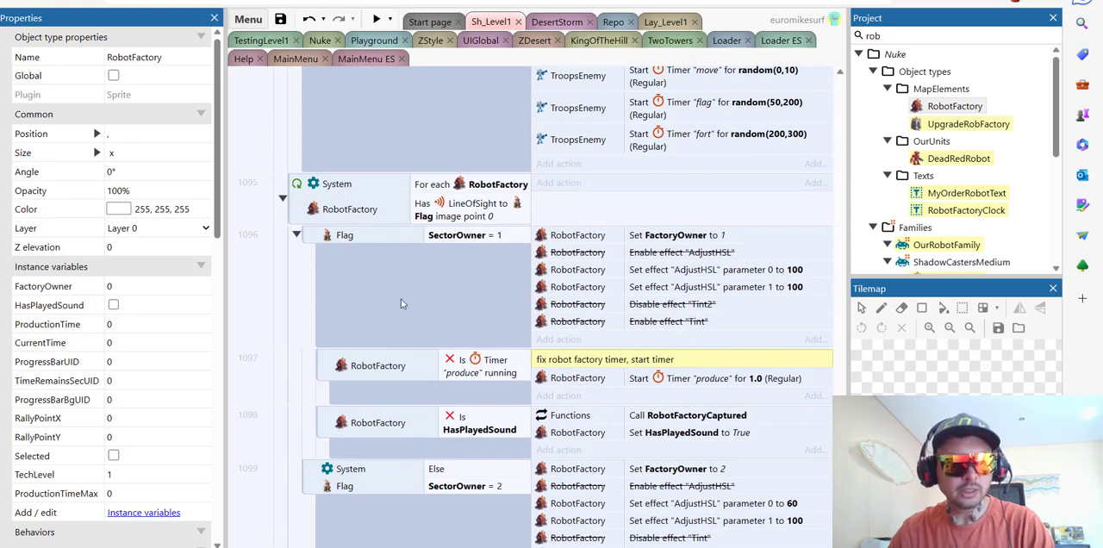
mouse_move(510, 250)
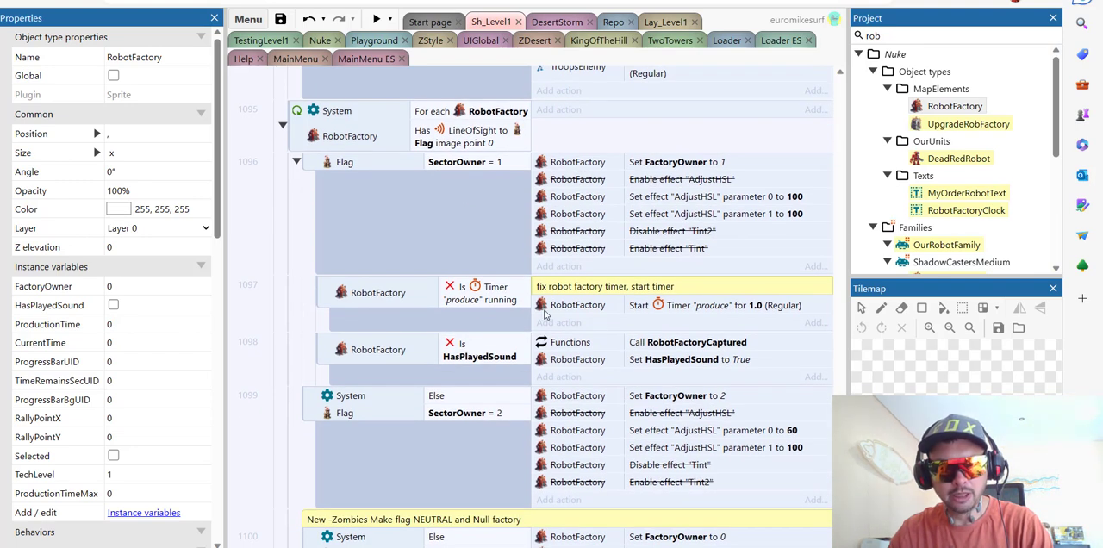
mouse_move(651, 307)
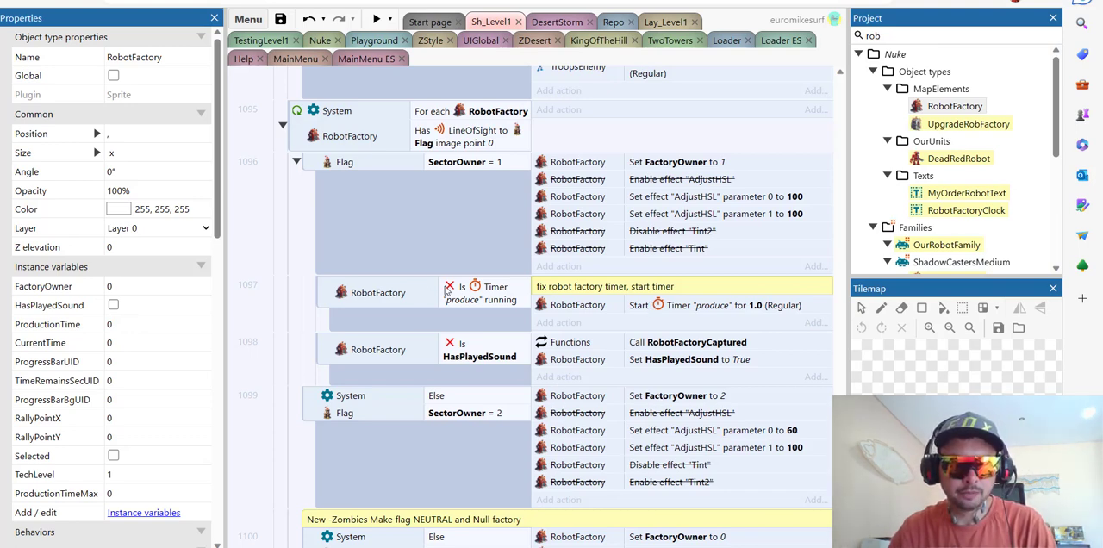
mouse_move(714, 405)
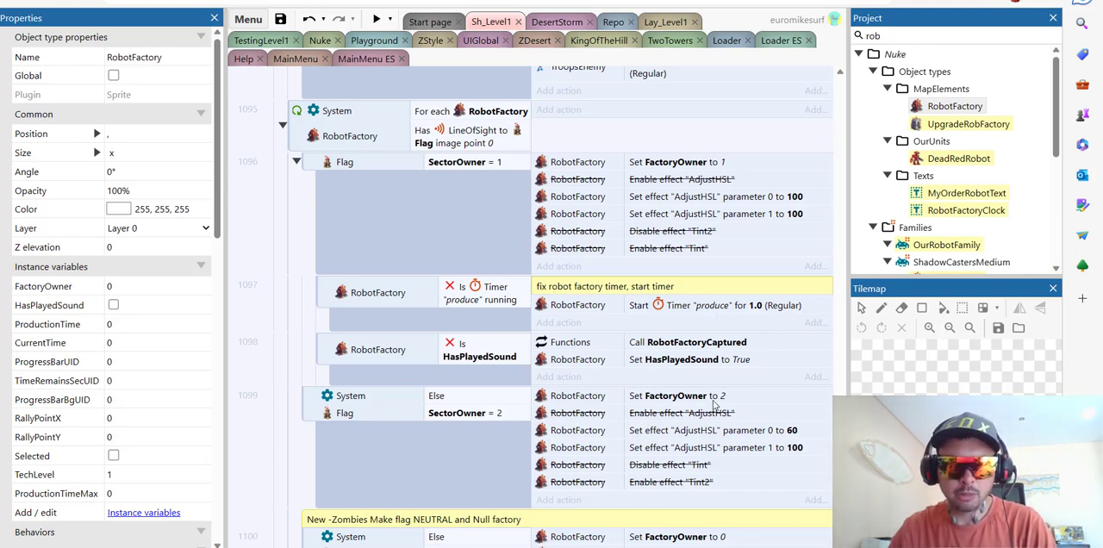
scroll("down", 3)
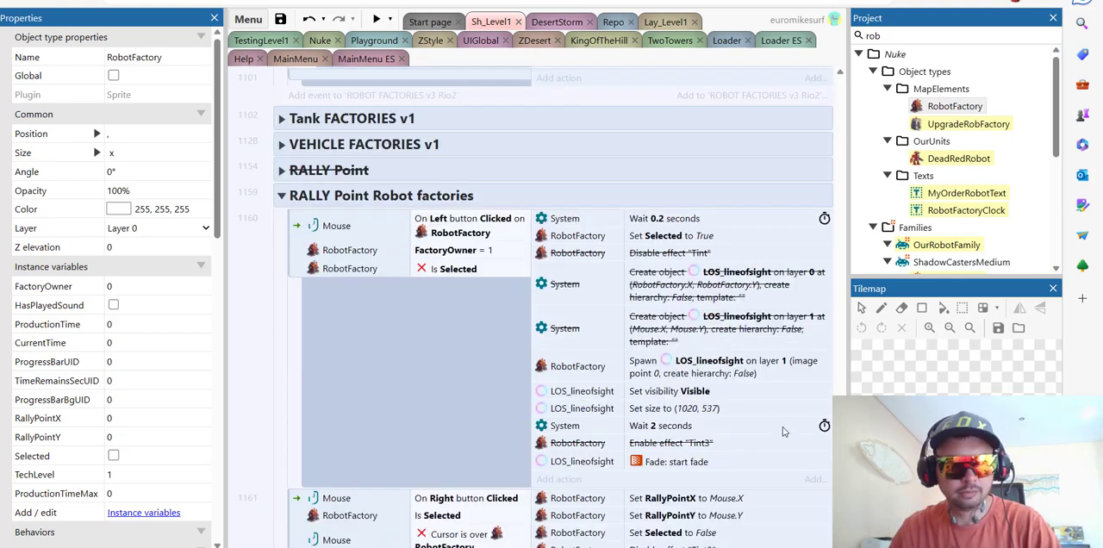
scroll("down", 3)
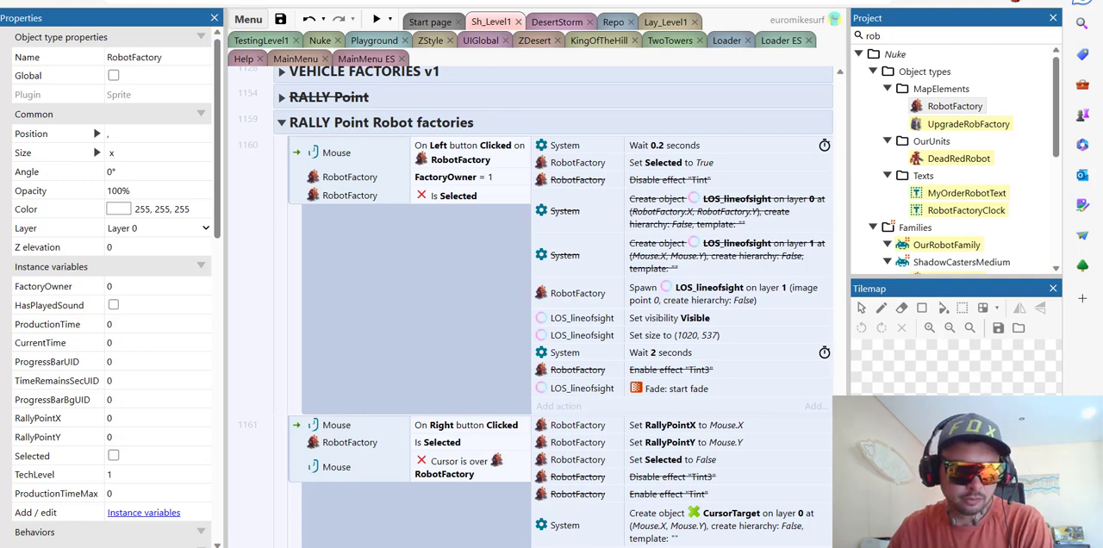
scroll("down", 3)
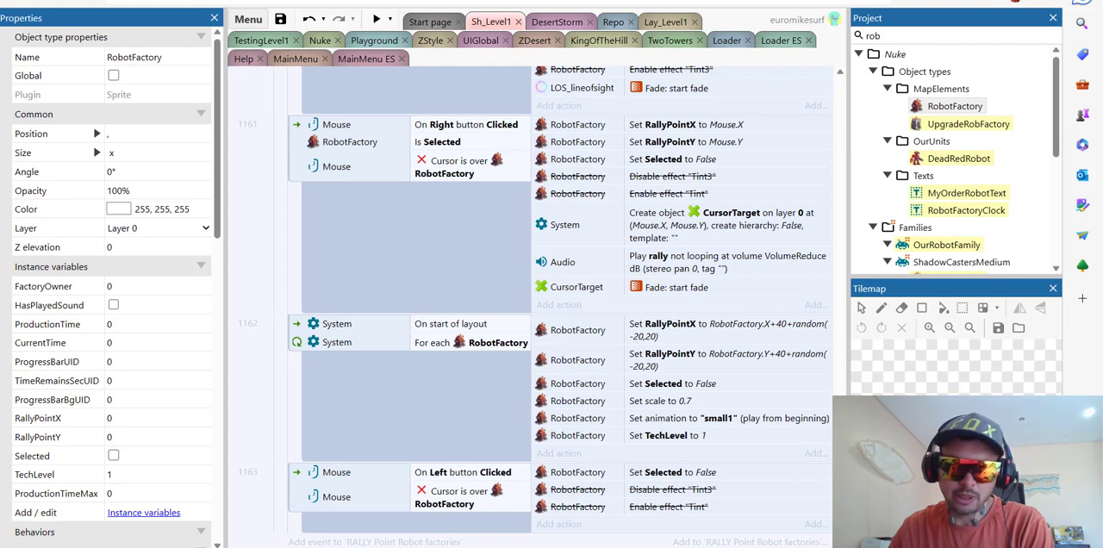
scroll("down", 3)
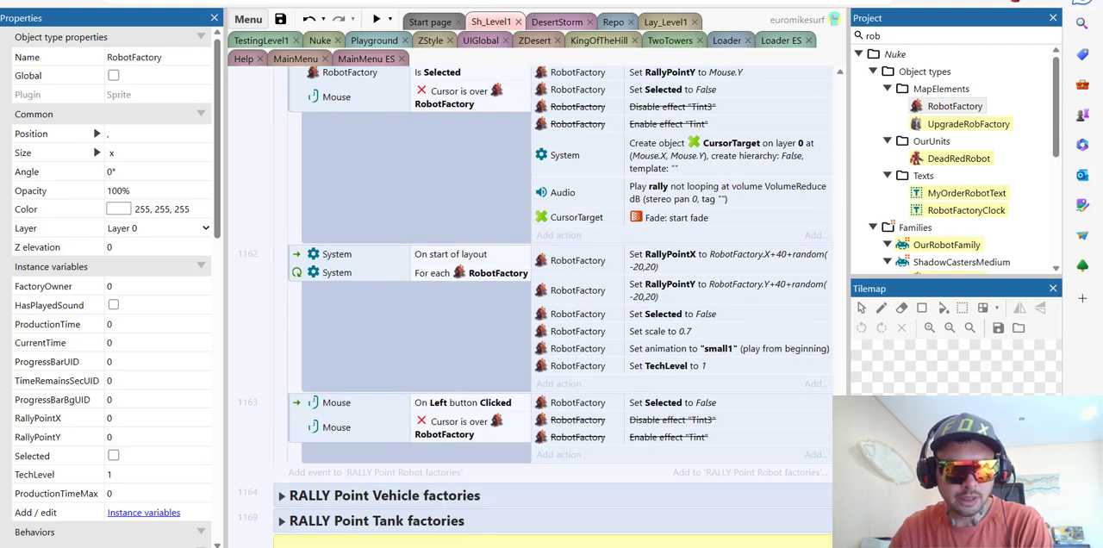
scroll("down", 3)
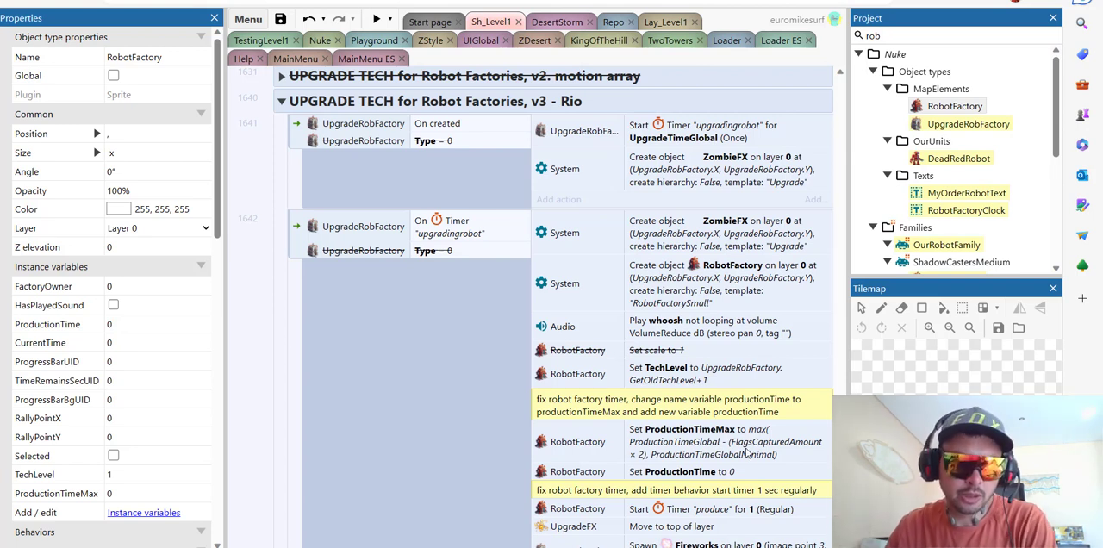
mouse_move(548, 427)
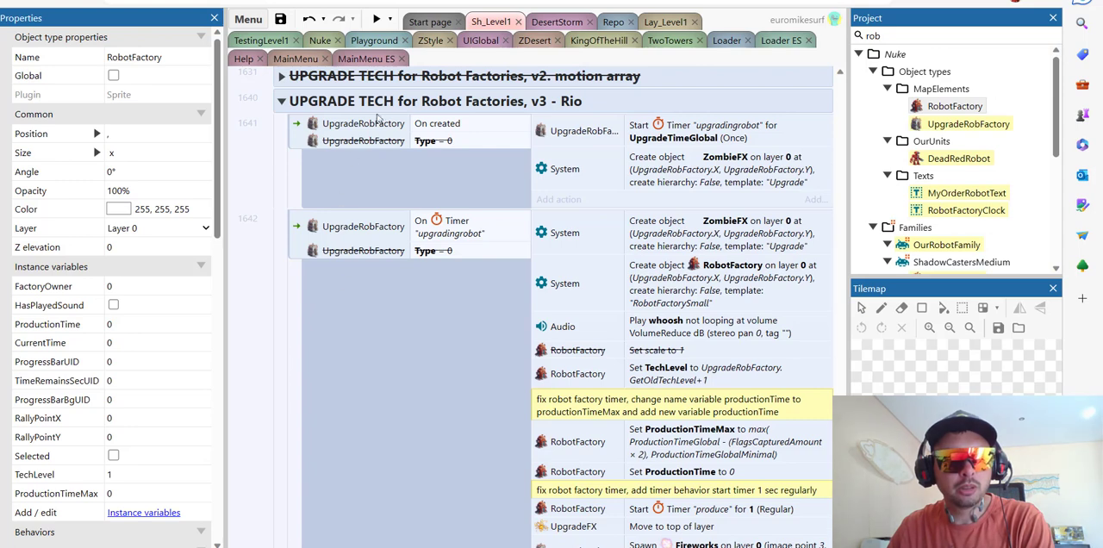
mouse_move(758, 152)
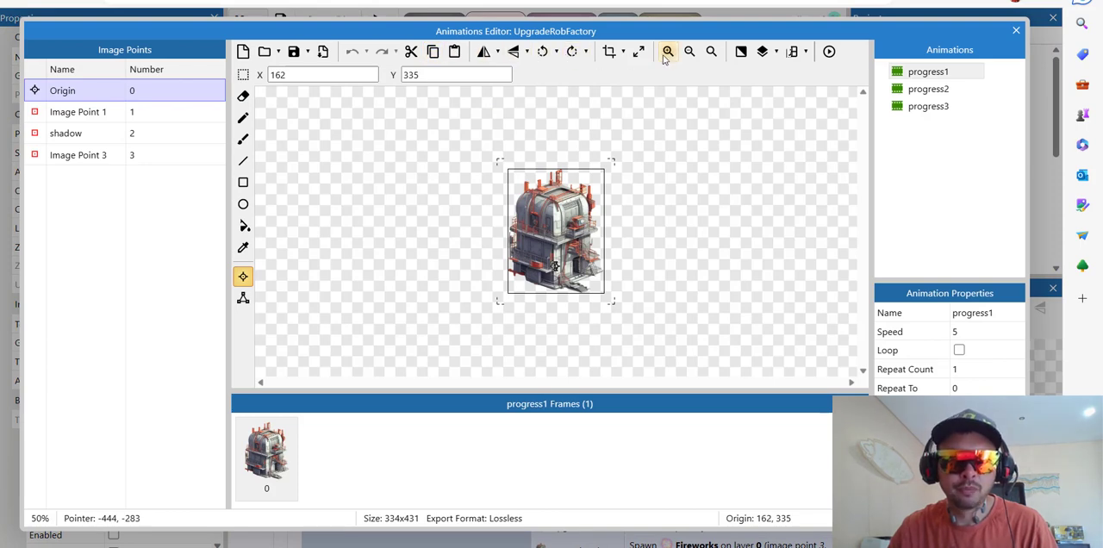
left_click(927, 90)
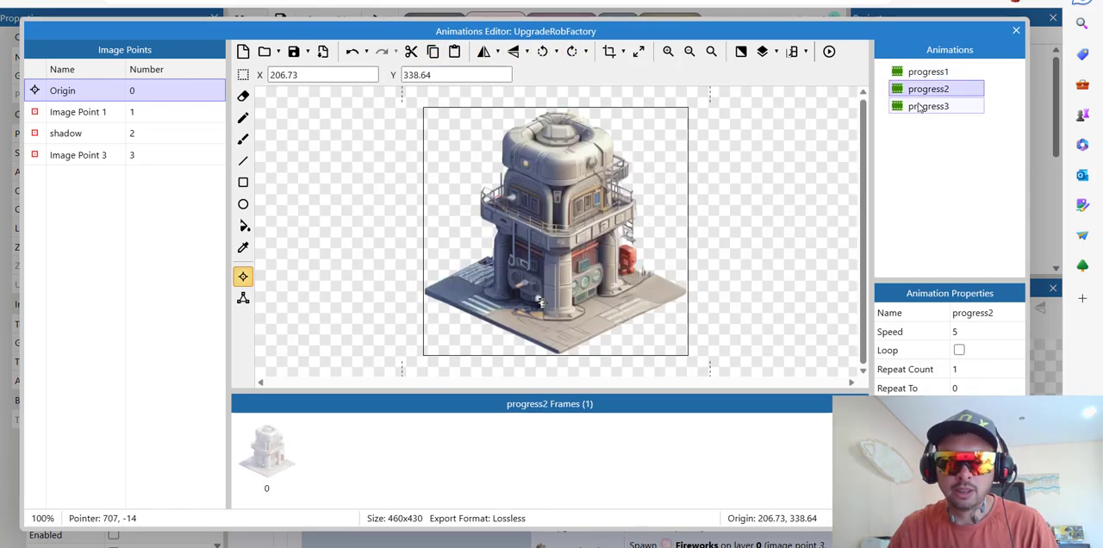
left_click(927, 105)
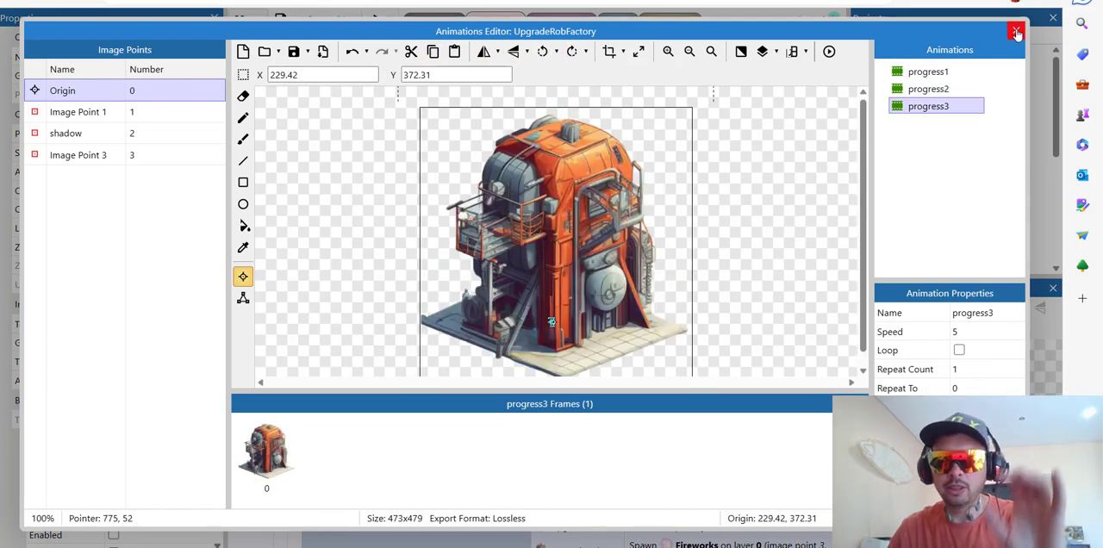
left_click(1016, 31)
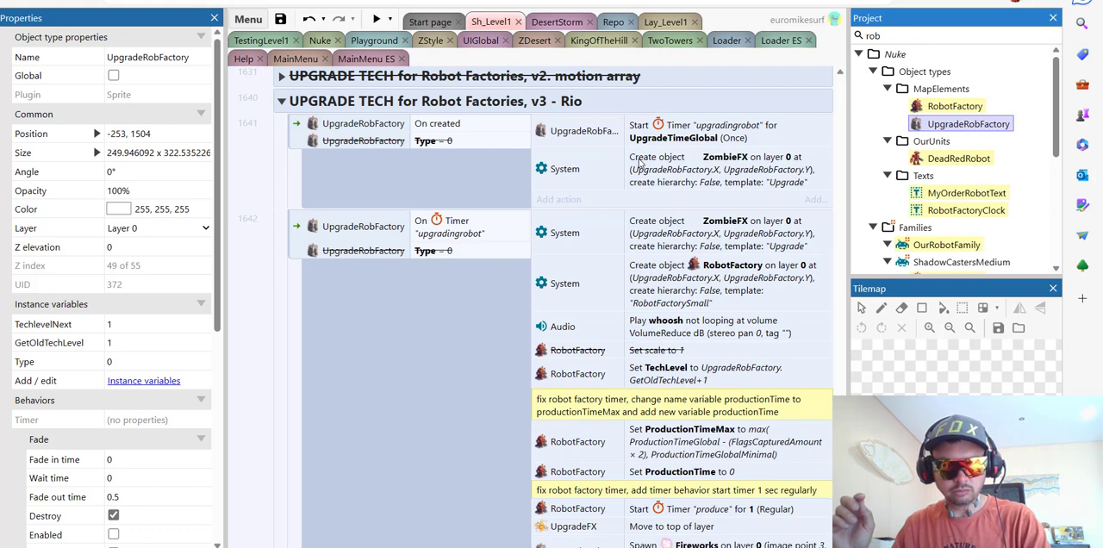
left_click(958, 158)
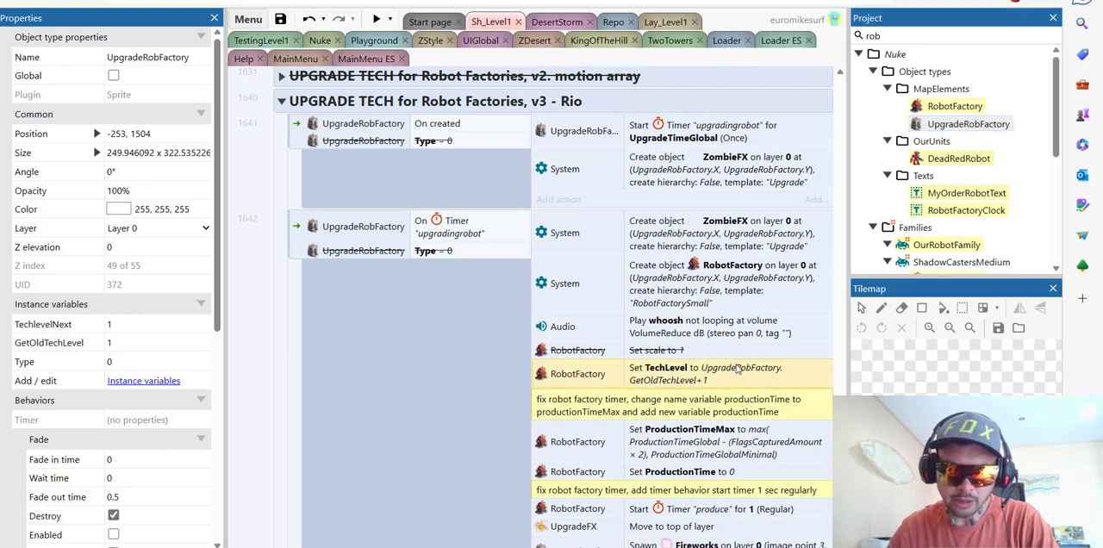
mouse_move(817, 458)
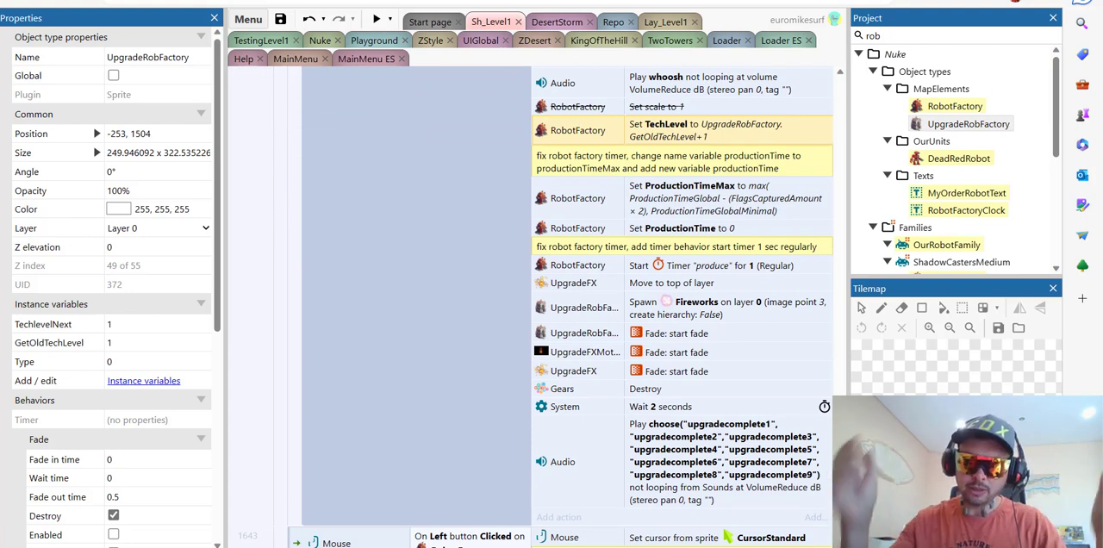
mouse_move(689, 325)
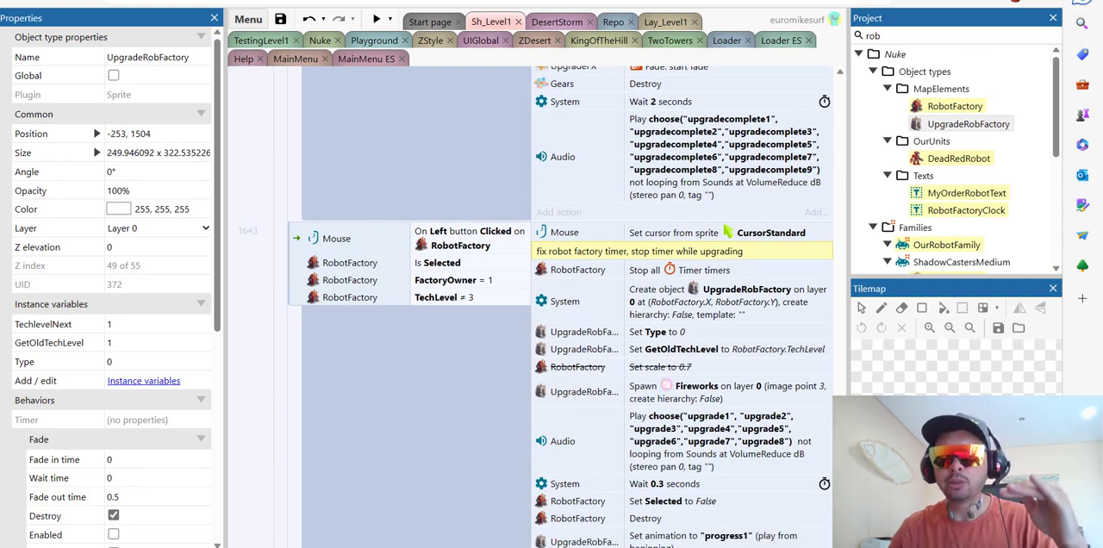
Step: Scroll through the upgrade tech size-animation actions and switch to the Playground layout
scroll("down", 3)
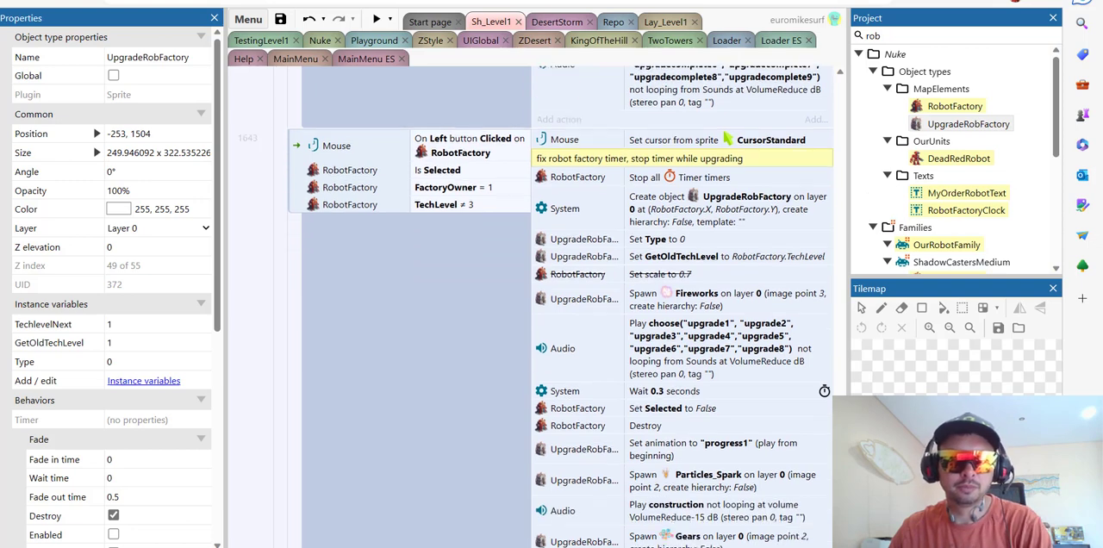
scroll("down", 3)
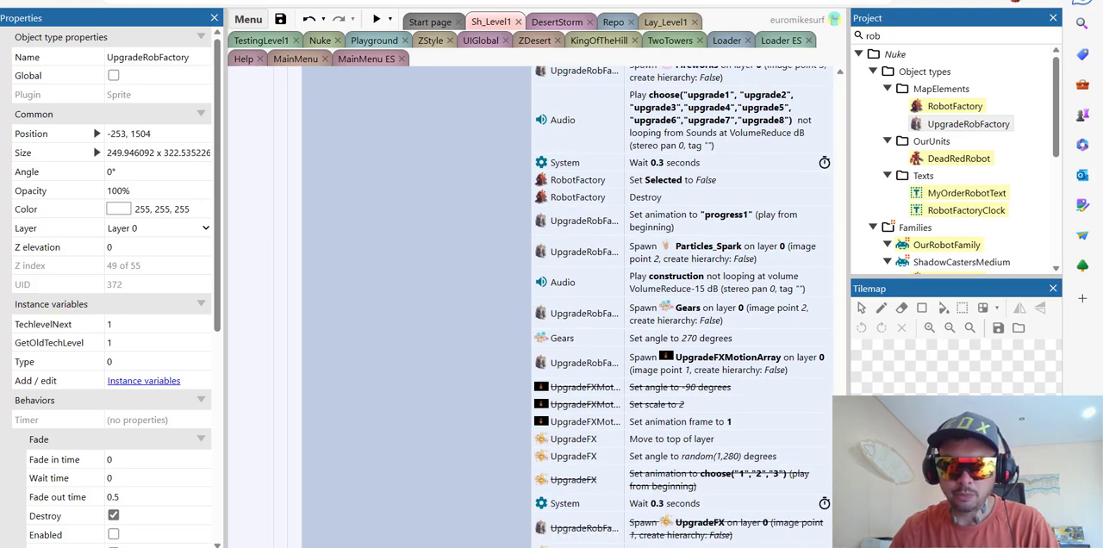
scroll("down", 3)
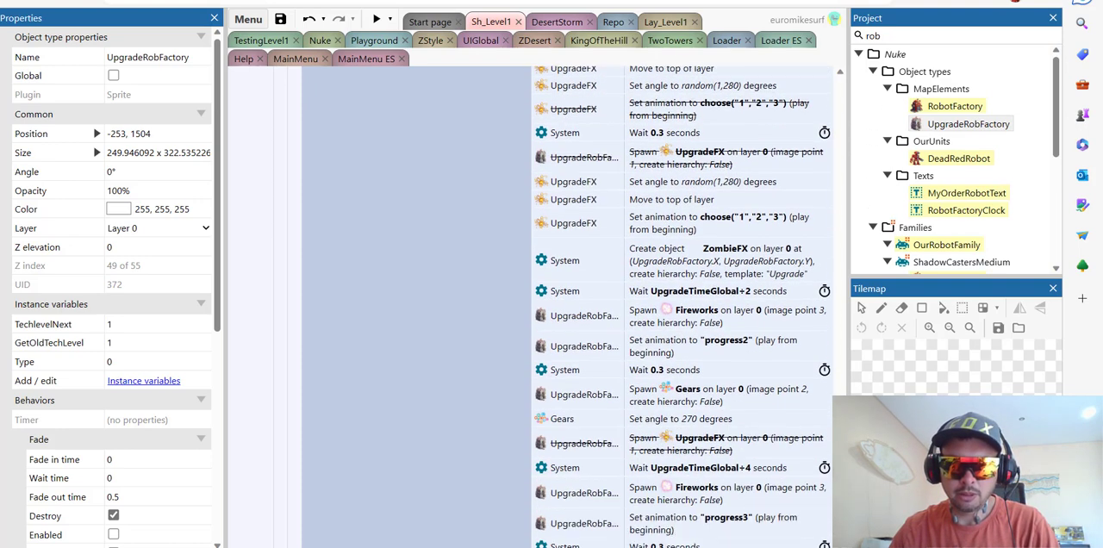
scroll("down", 3)
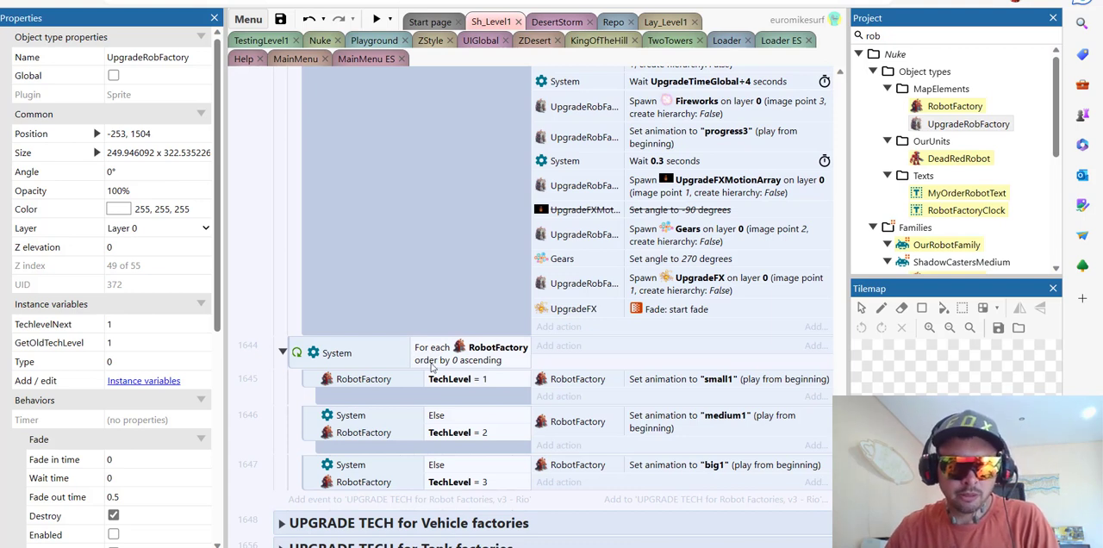
mouse_move(472, 383)
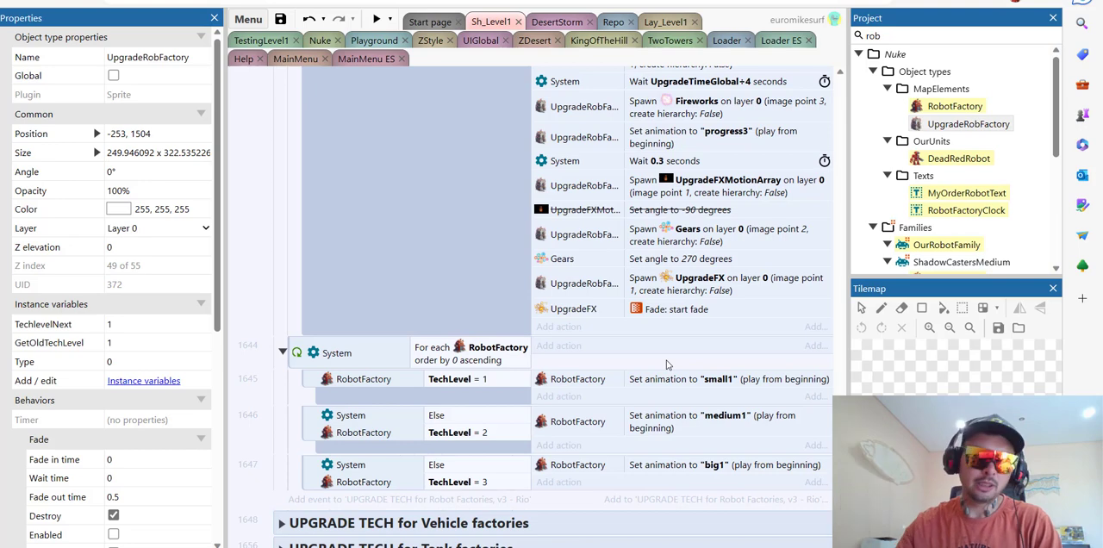
mouse_move(520, 266)
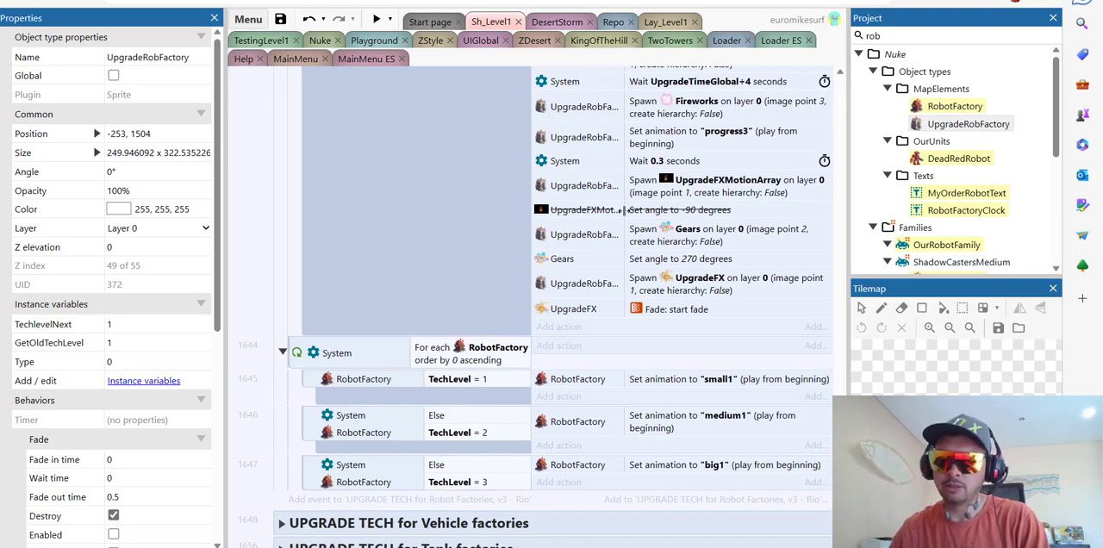
left_click(374, 39)
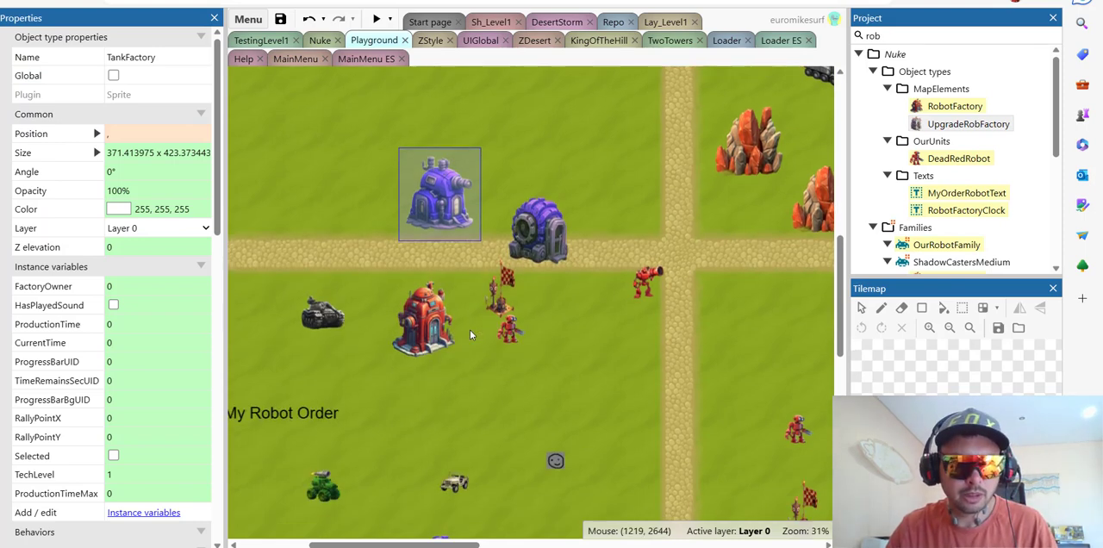
mouse_move(441, 278)
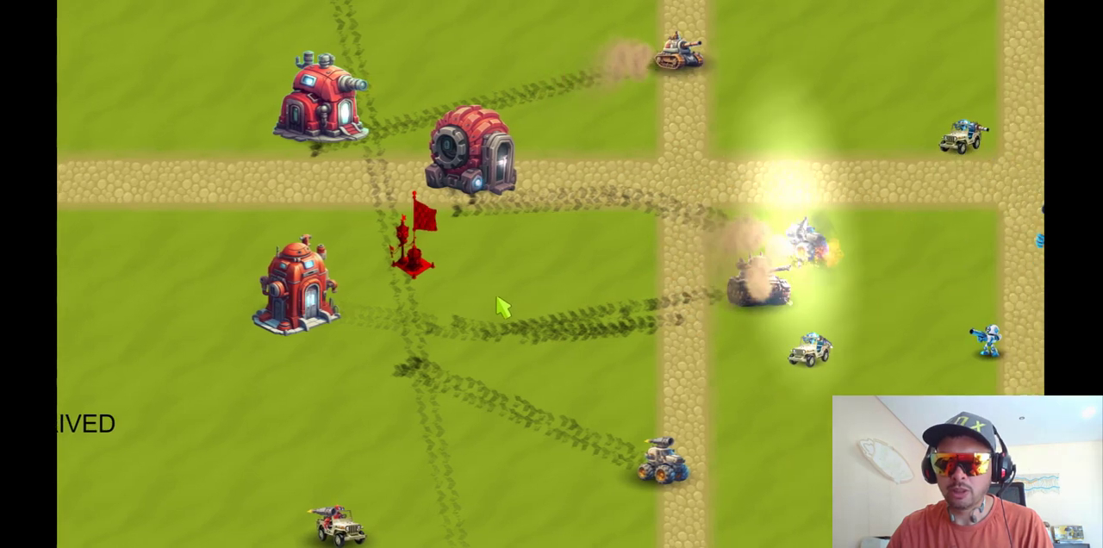
Step: Select a robot factory in the running preview to show its production countdown bar
left_click(468, 155)
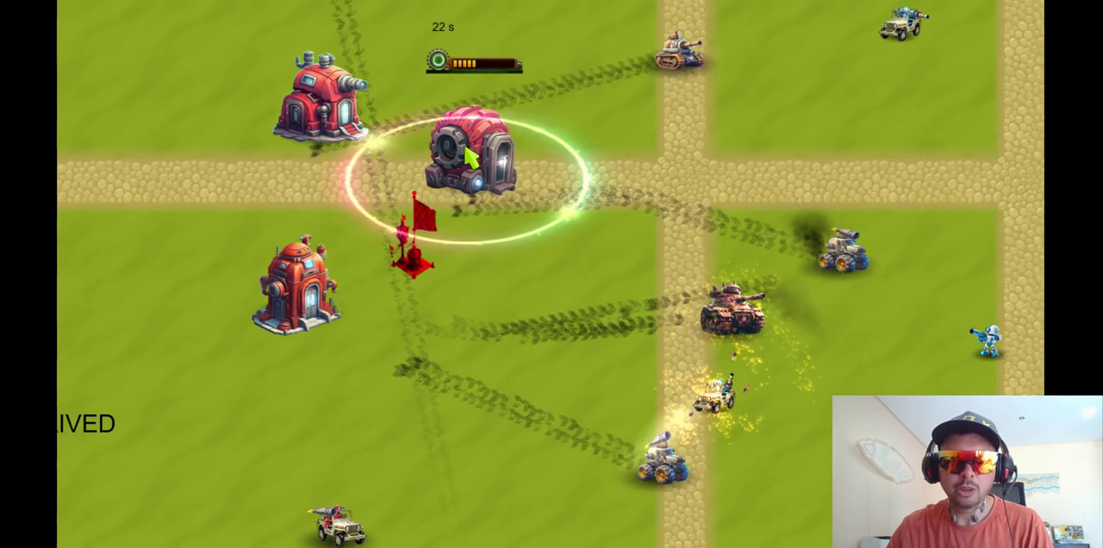